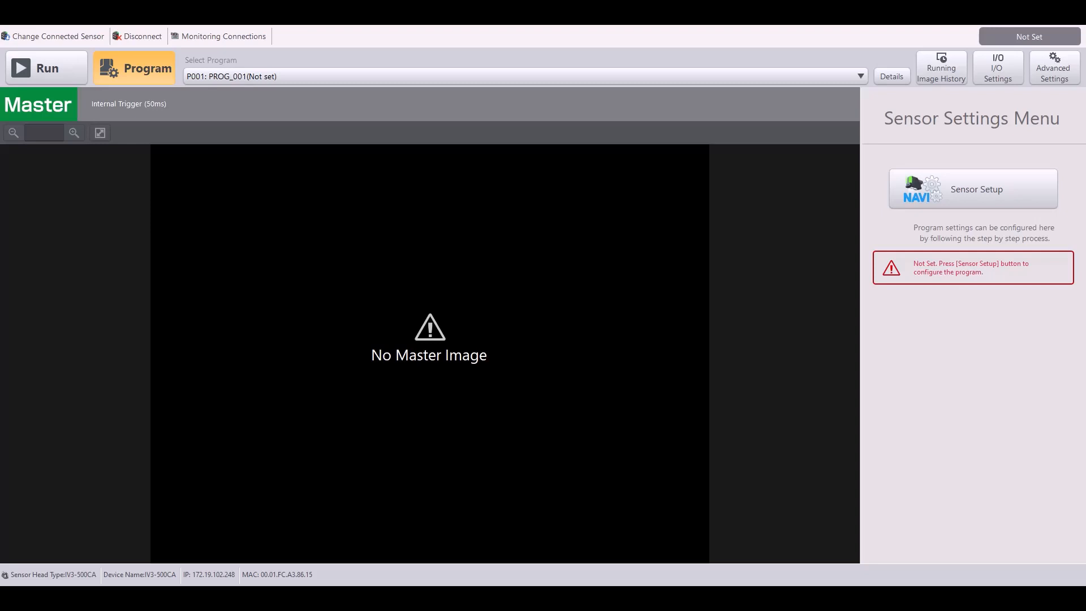
mouse_move(990, 228)
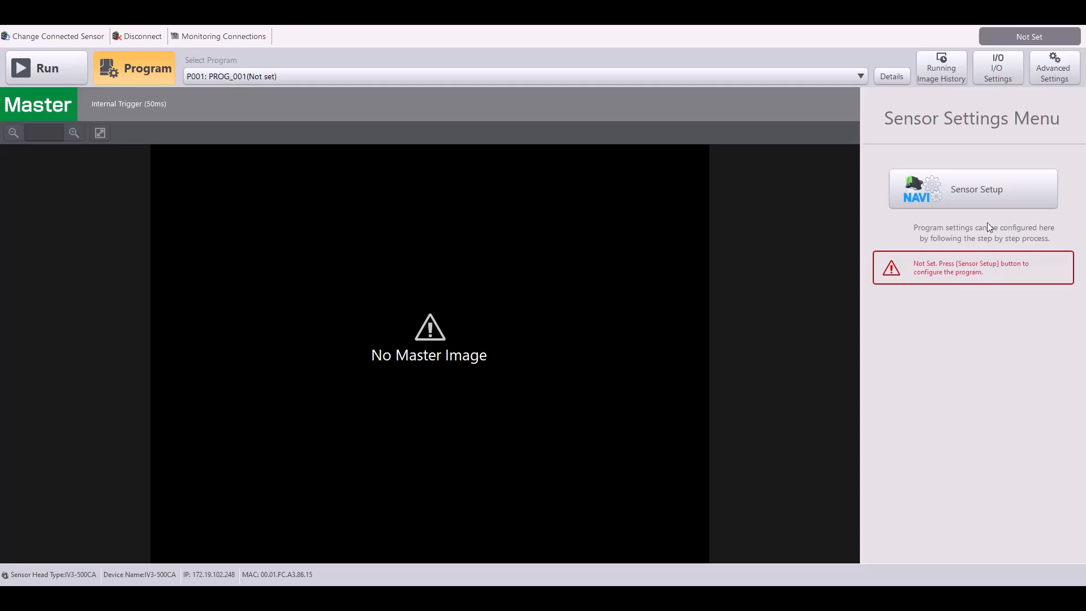
- Start Sensor Setup for program P001 and choose Sorting Mode
left_click(972, 189)
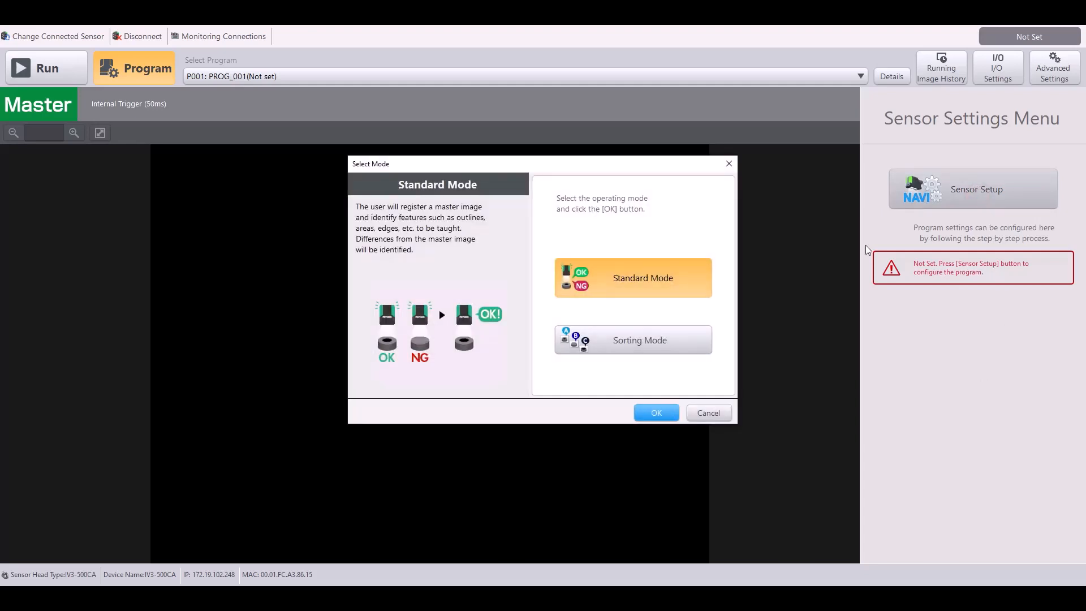
left_click(632, 340)
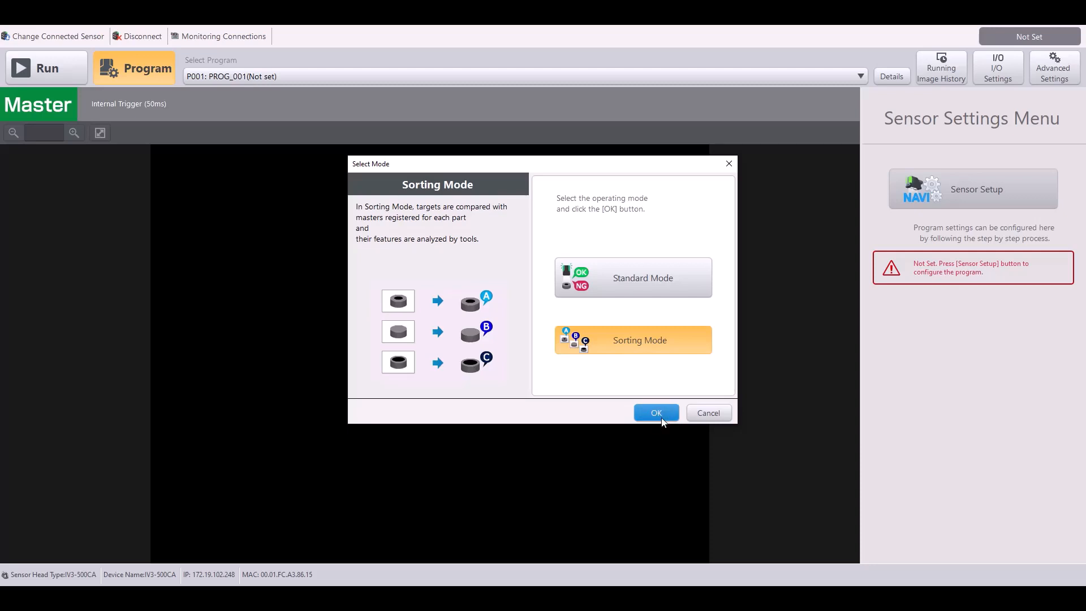
- Run Smart Image Optimization with the focal area placed on the red tip
left_click(656, 412)
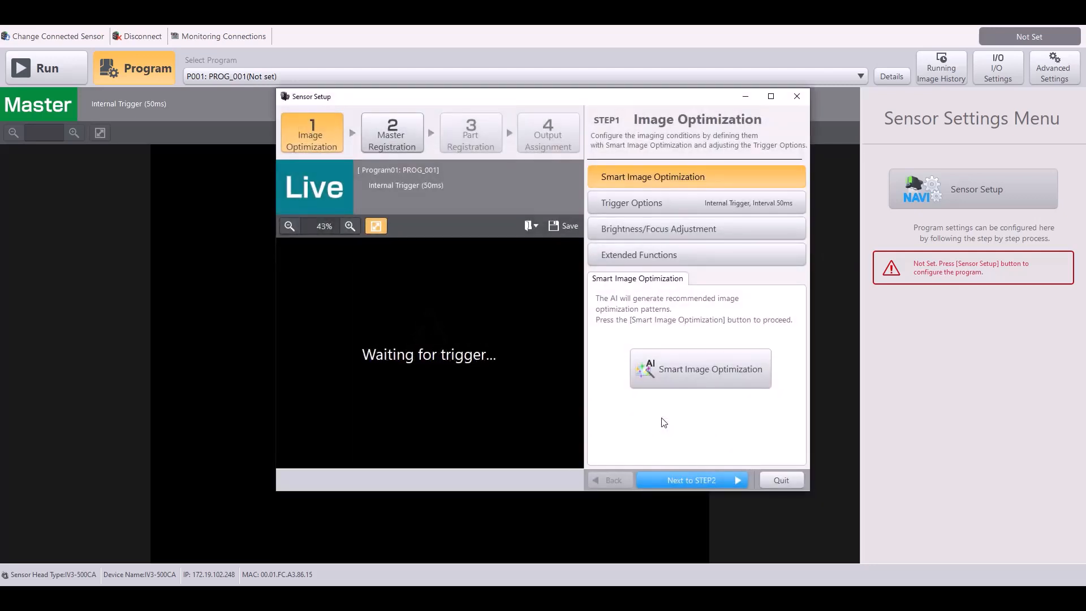
left_click(699, 368)
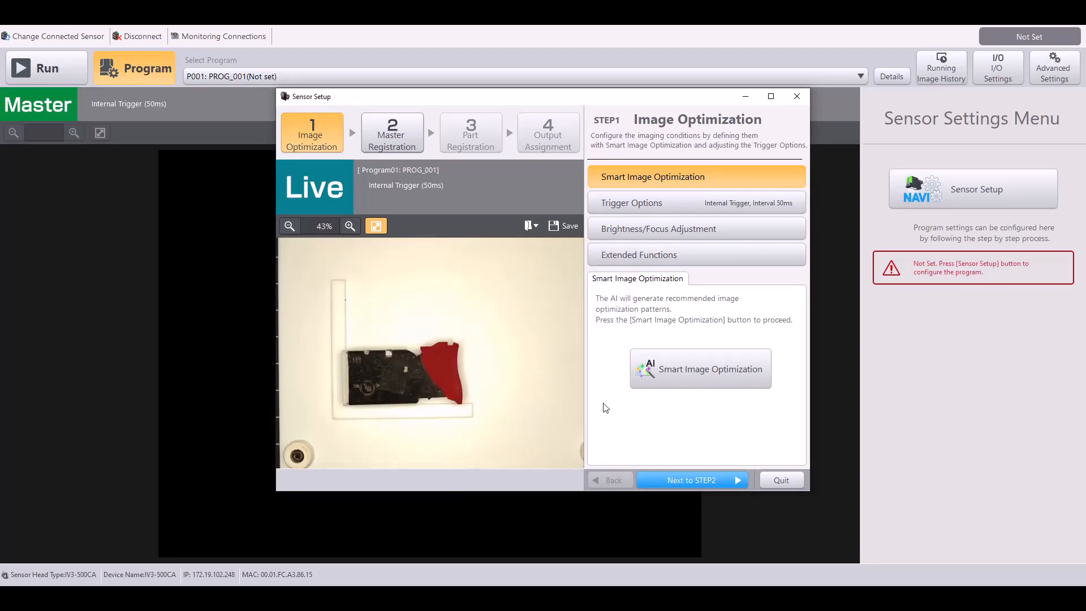
left_click(700, 369)
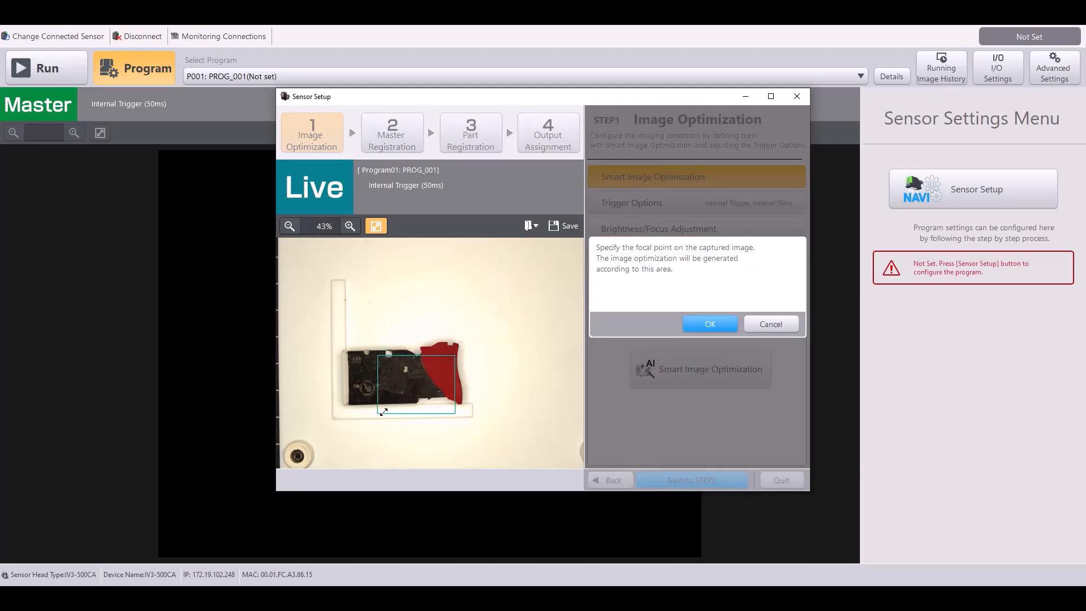
left_click_drag(385, 412, 428, 390)
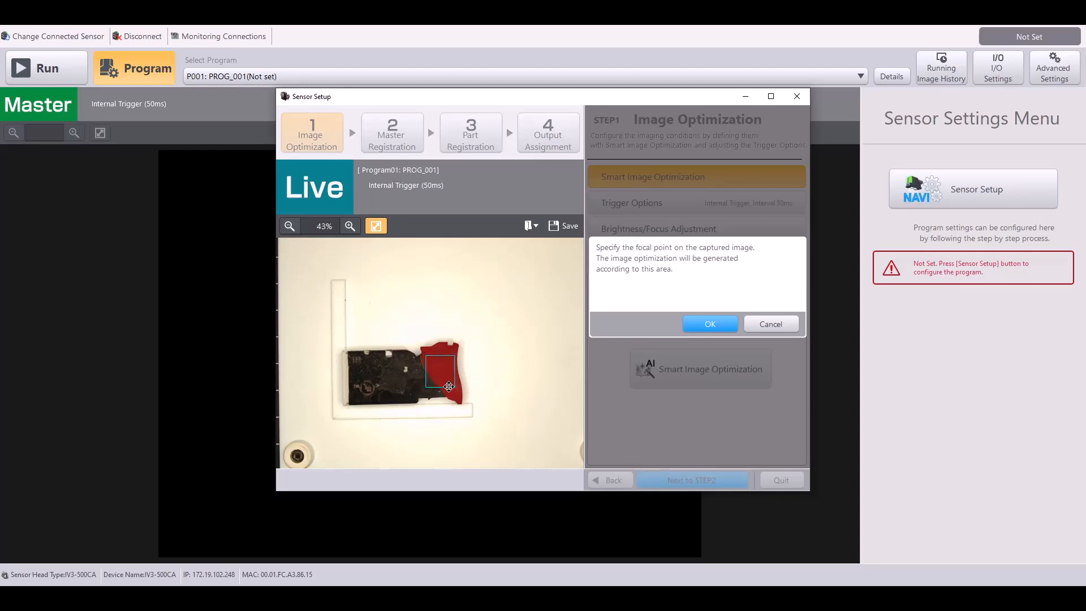
left_click_drag(448, 386, 440, 368)
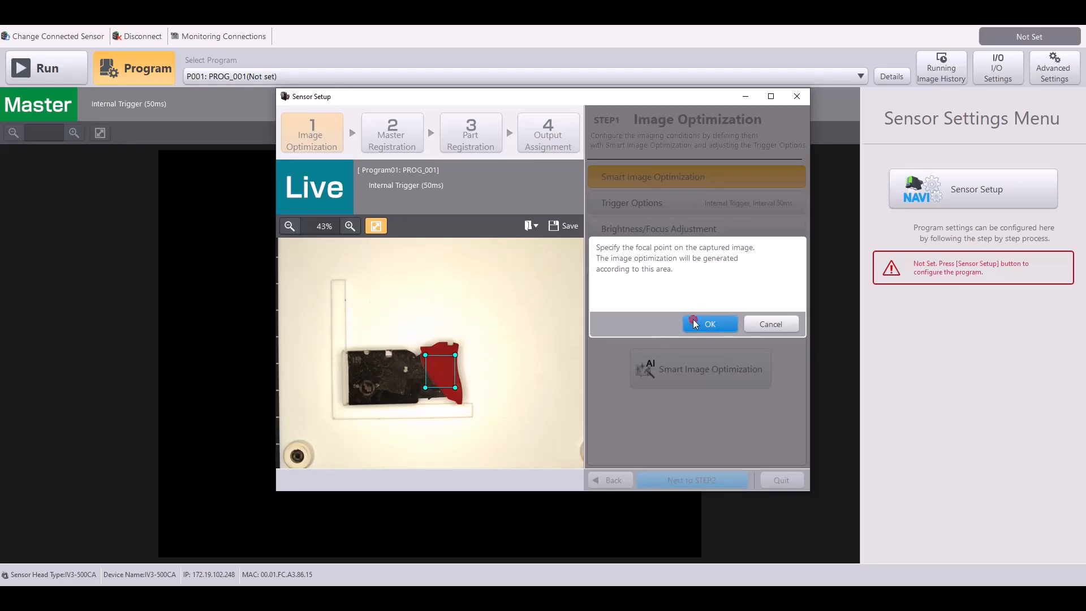
left_click(709, 324)
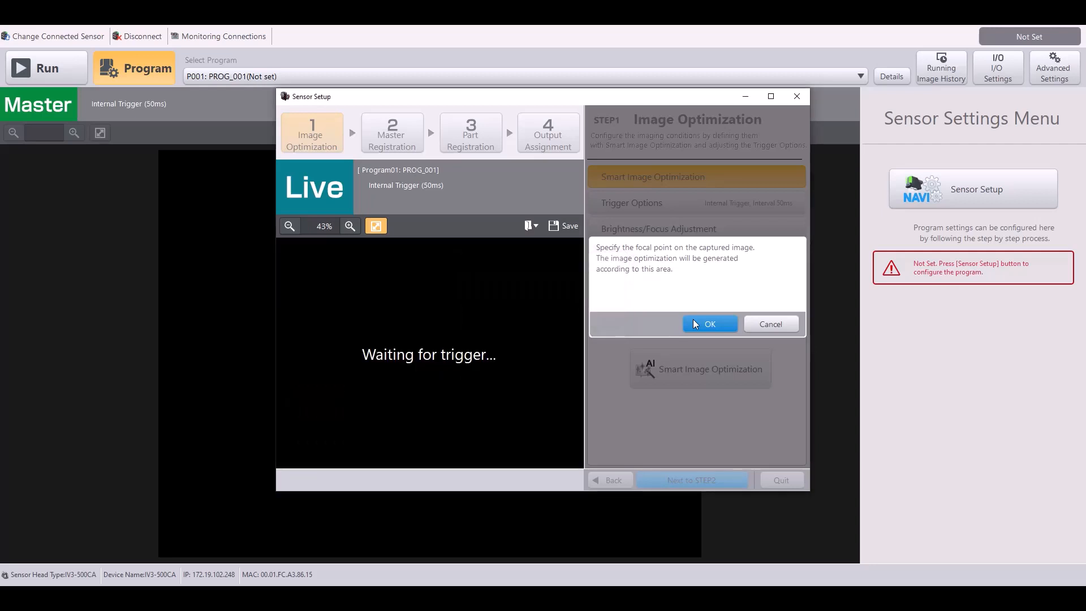
- Apply AI image pattern 3 (black body, red tip) and advance to STEP2
left_click(710, 323)
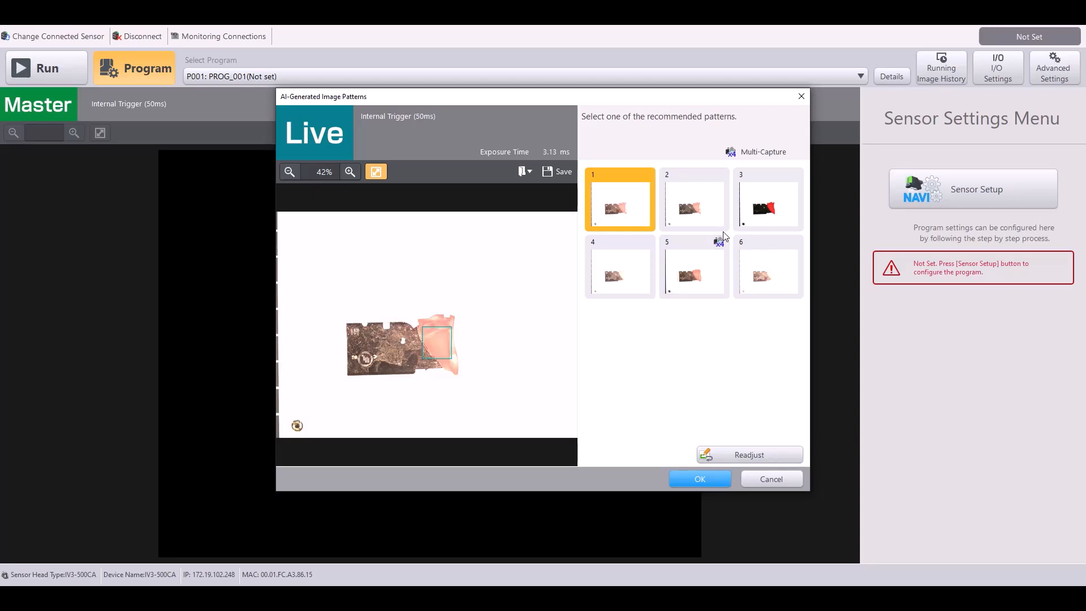
left_click(768, 200)
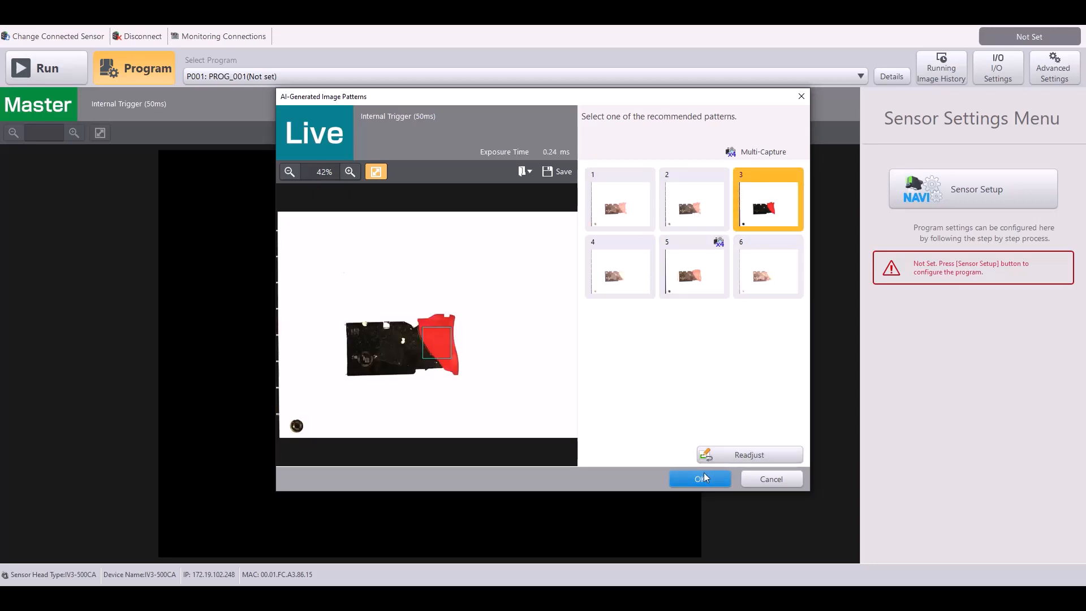
left_click(699, 478)
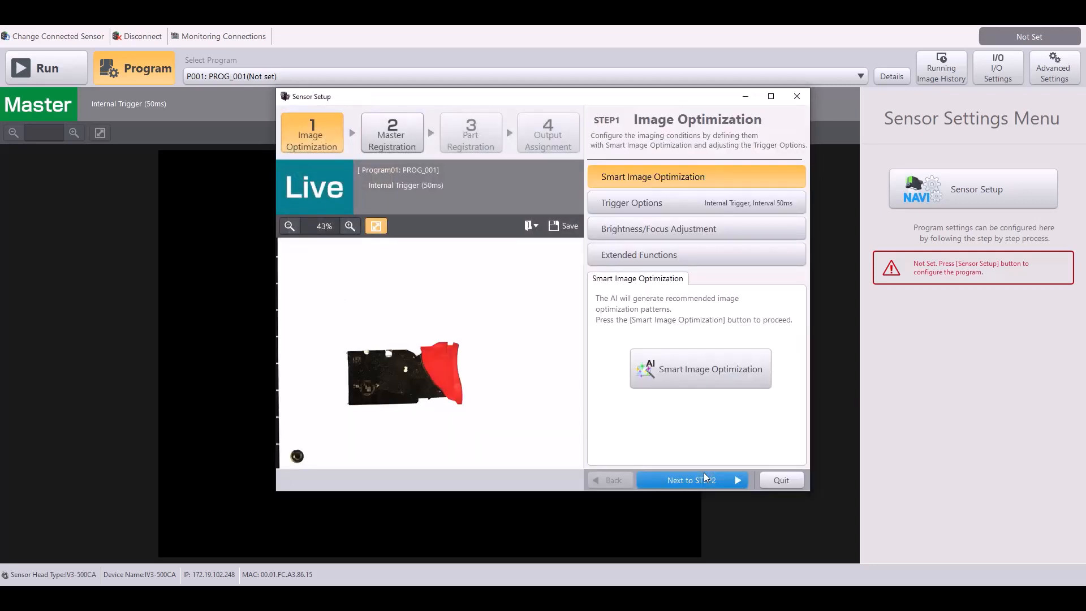
left_click(692, 481)
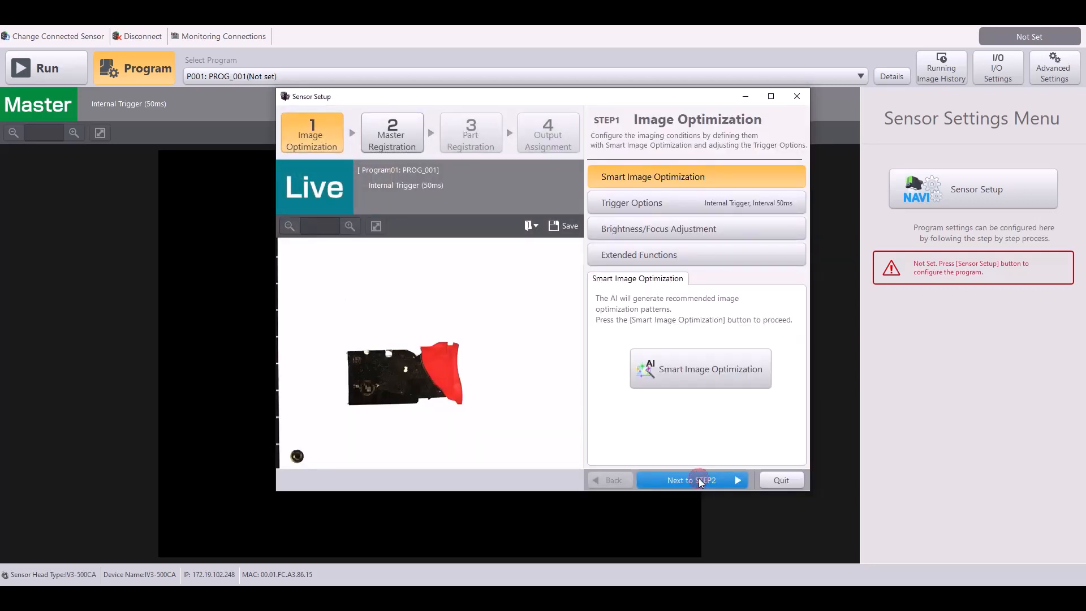
- Register the live image of the black part with red piece as master
left_click(691, 480)
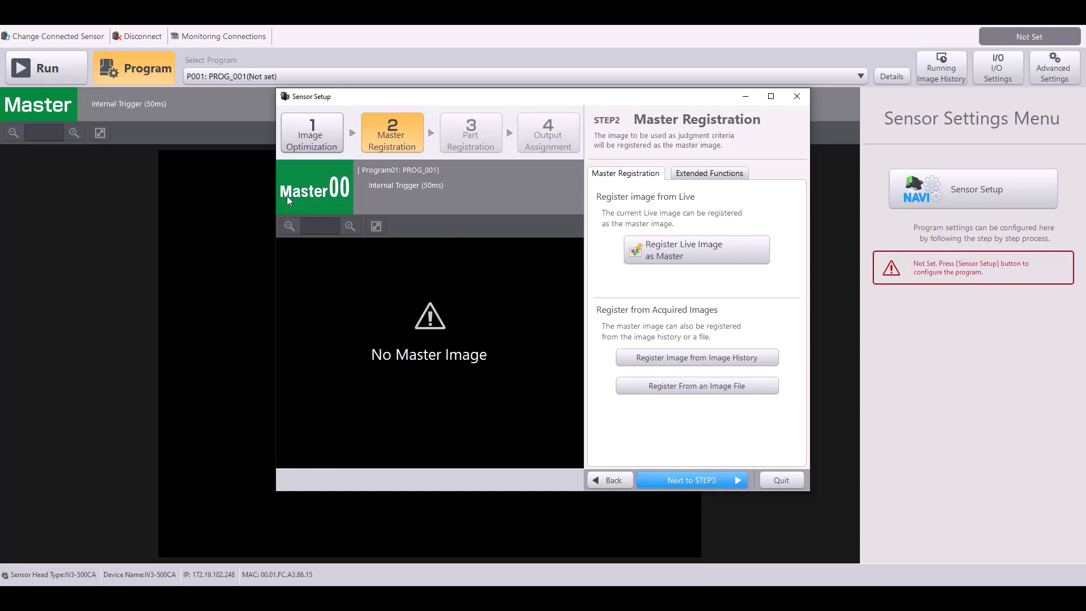
mouse_move(353, 195)
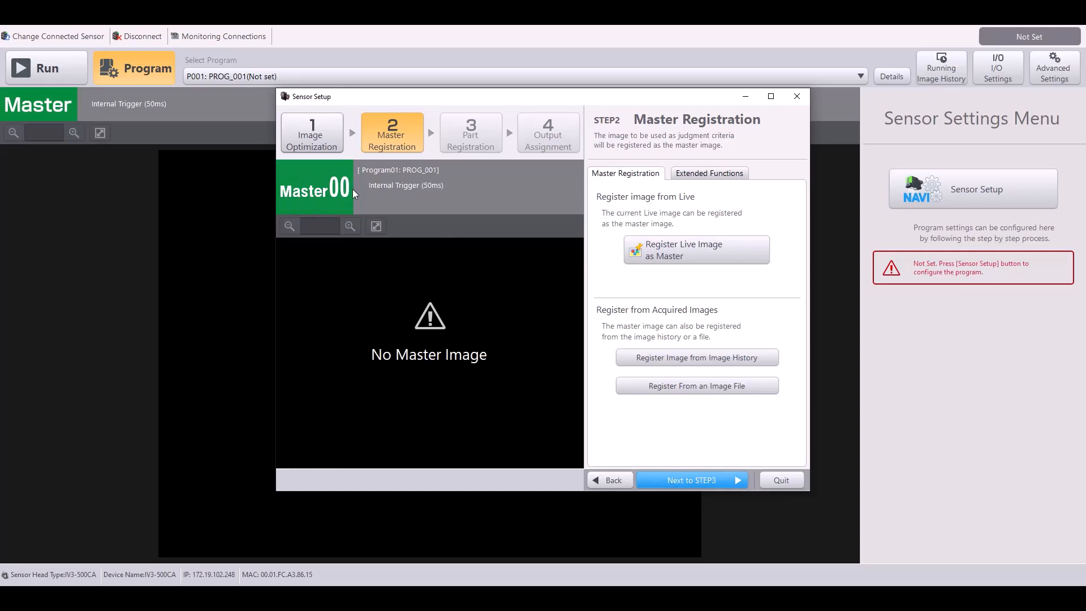
mouse_move(329, 166)
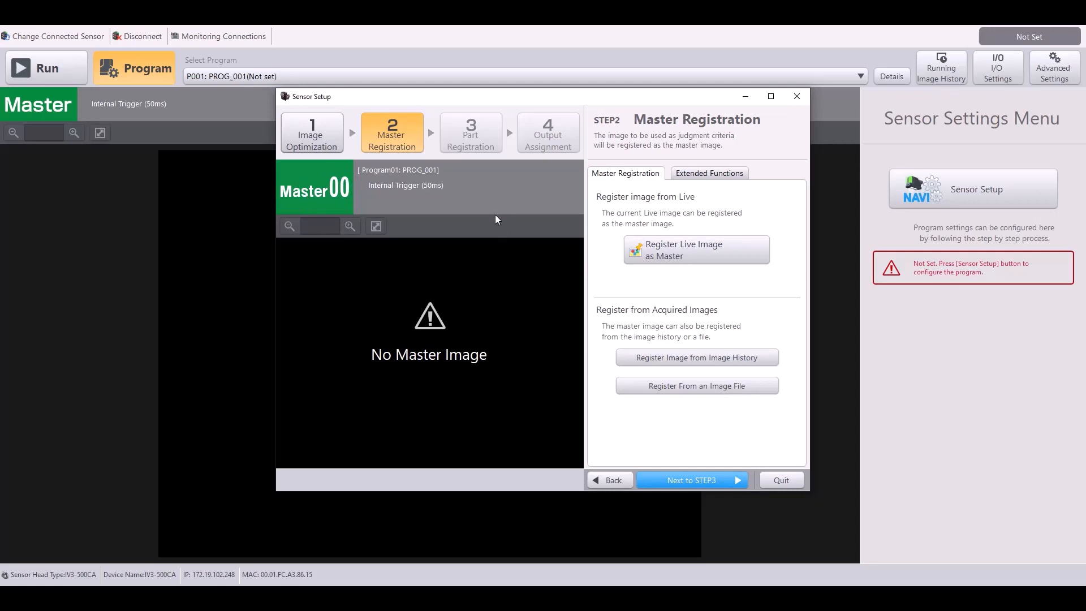
mouse_move(333, 208)
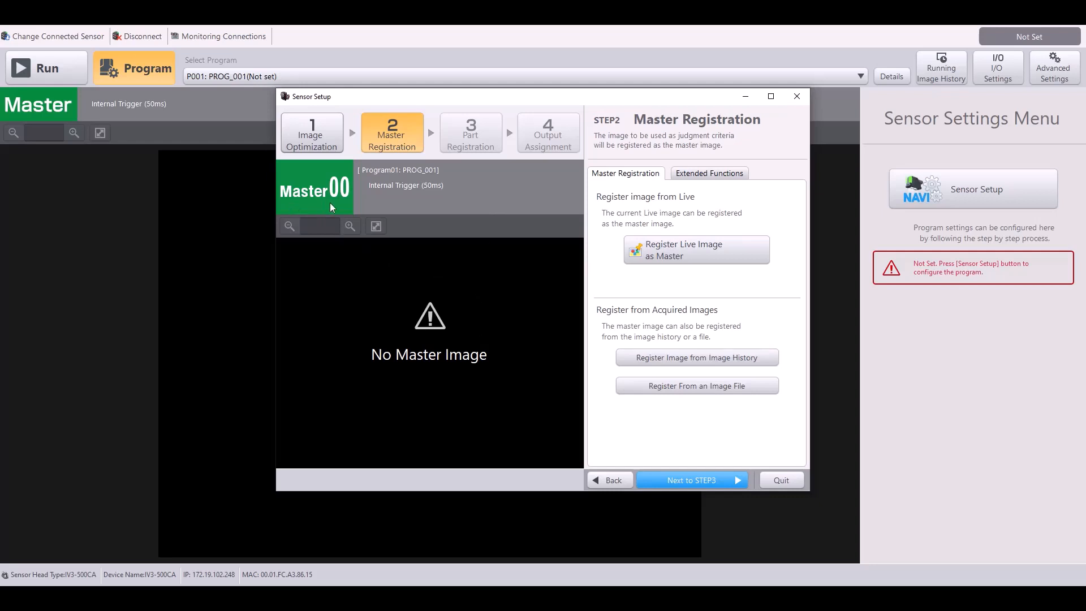
mouse_move(349, 207)
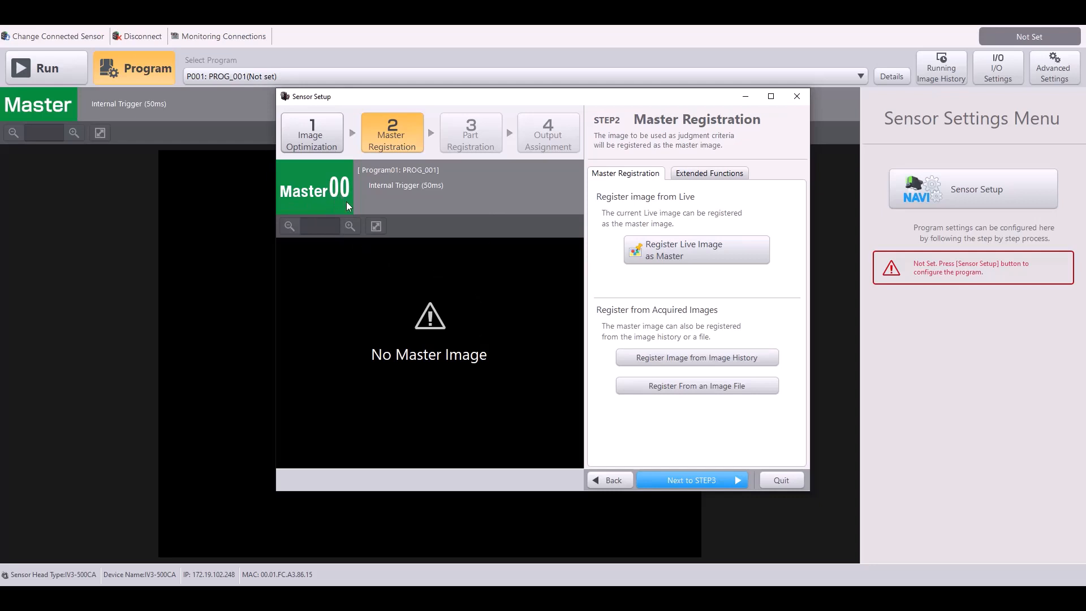
mouse_move(344, 182)
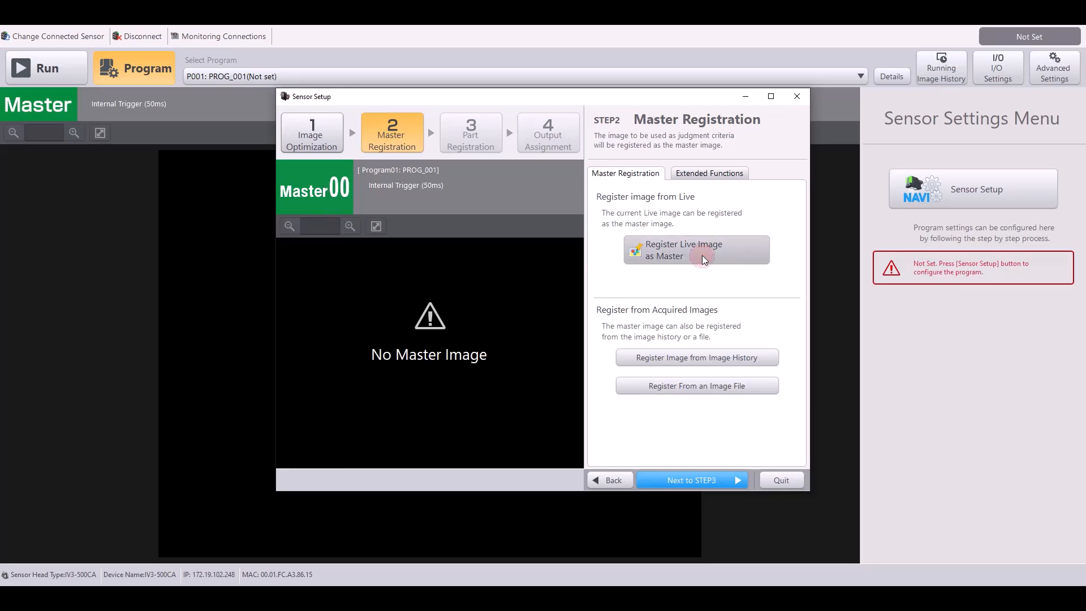
left_click(696, 250)
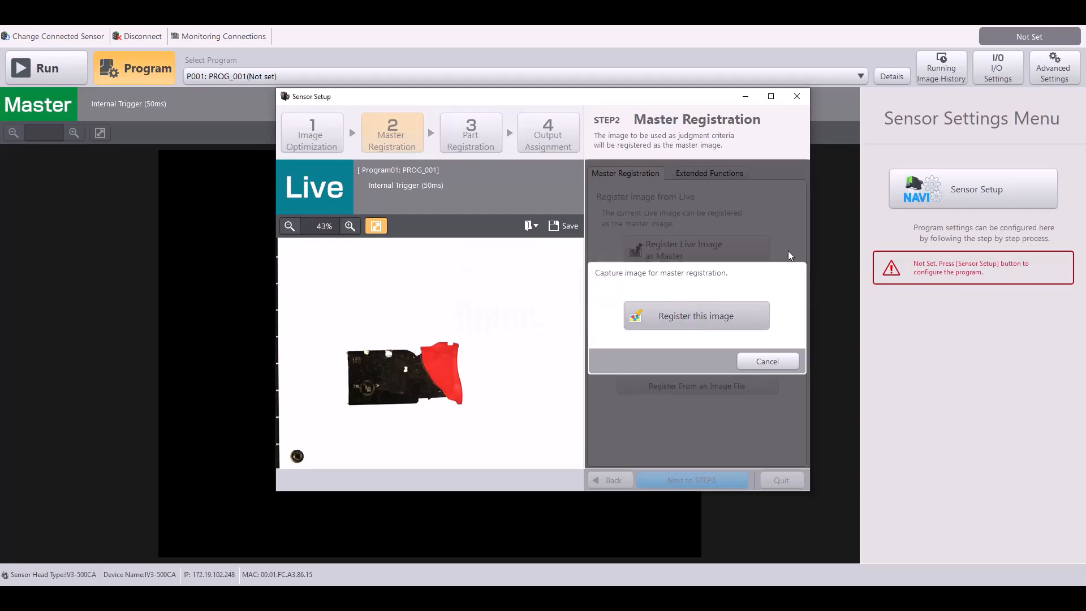
left_click(695, 315)
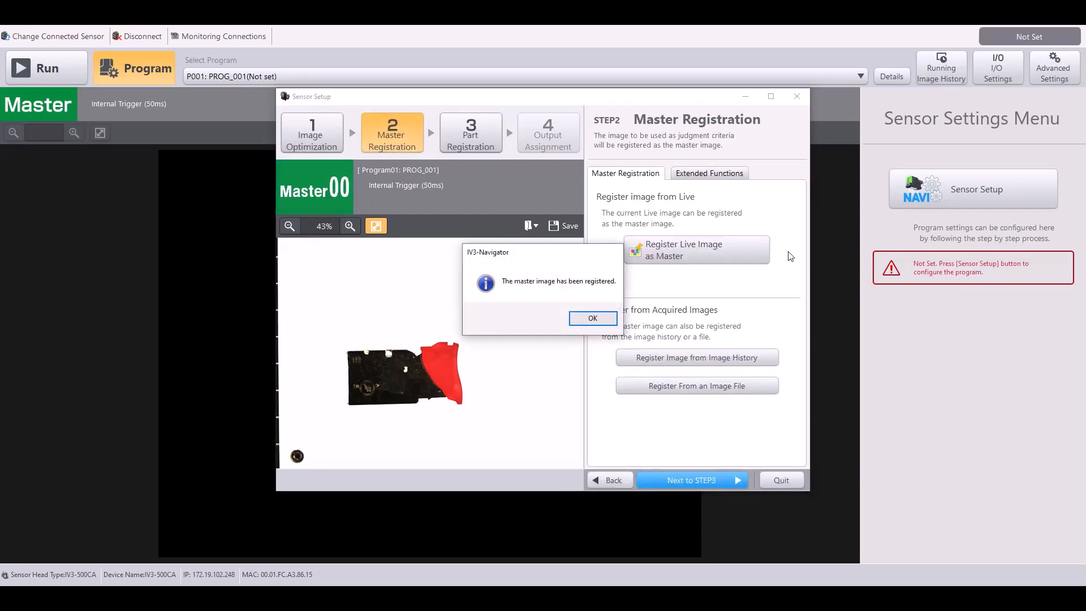
left_click(592, 318)
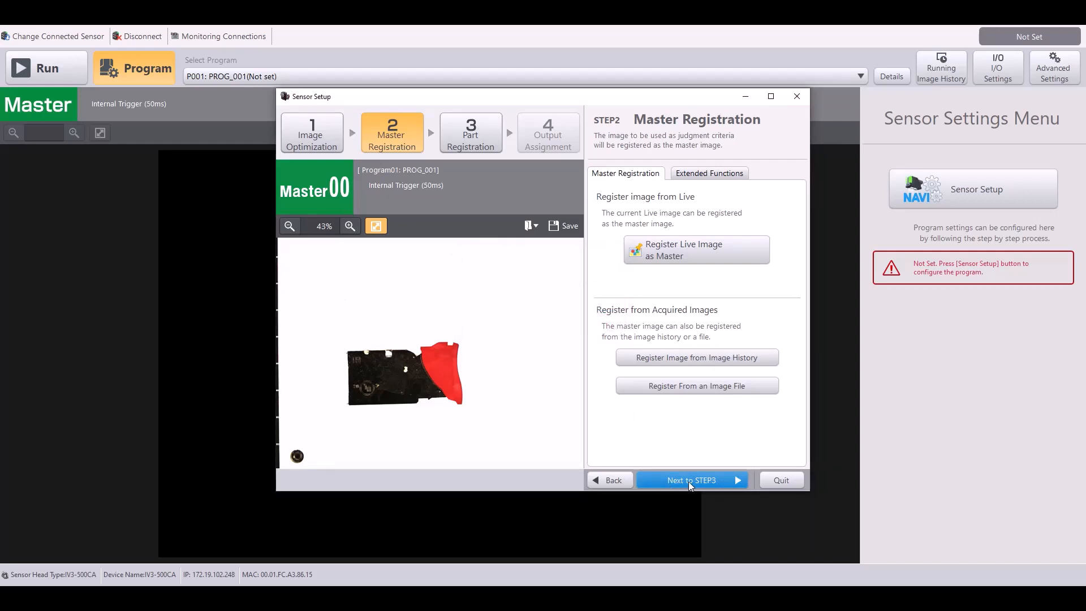
- Advance to STEP3 Part Registration and bring up Add Tool with Learning selected
left_click(690, 481)
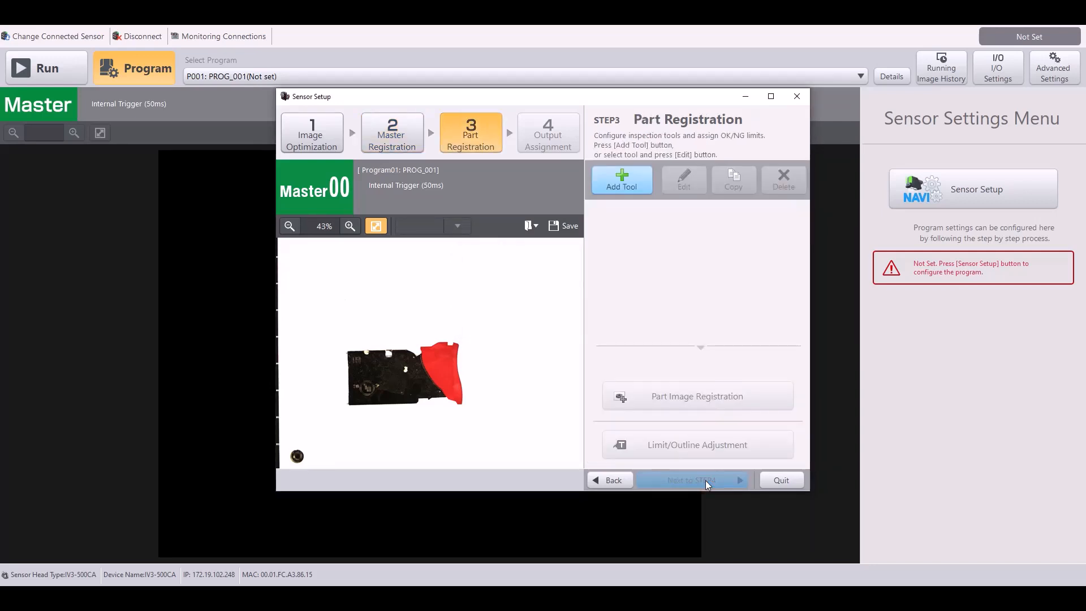
left_click(620, 179)
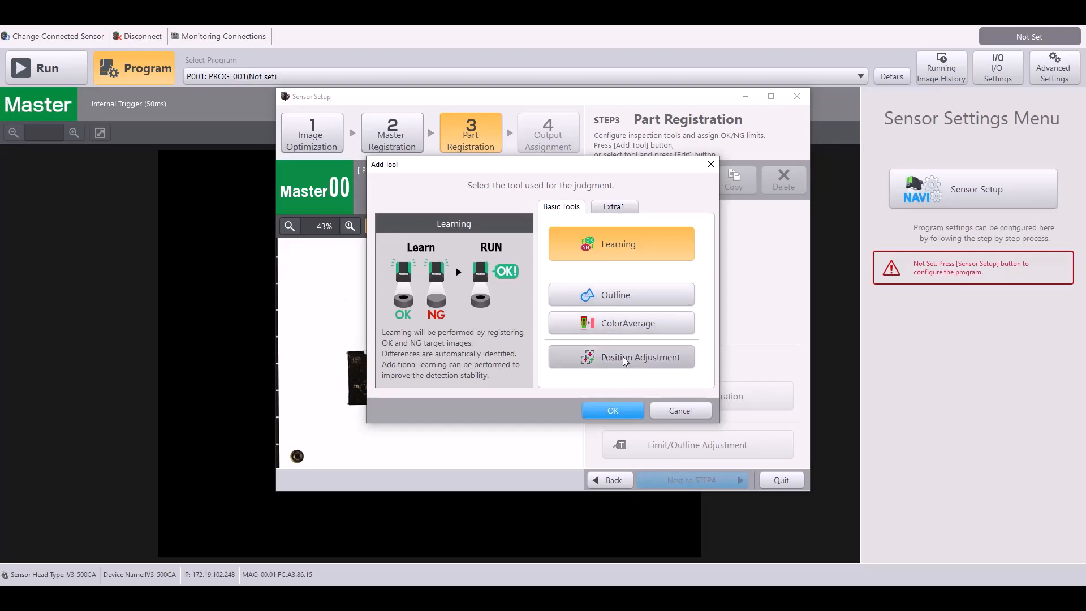
left_click(614, 207)
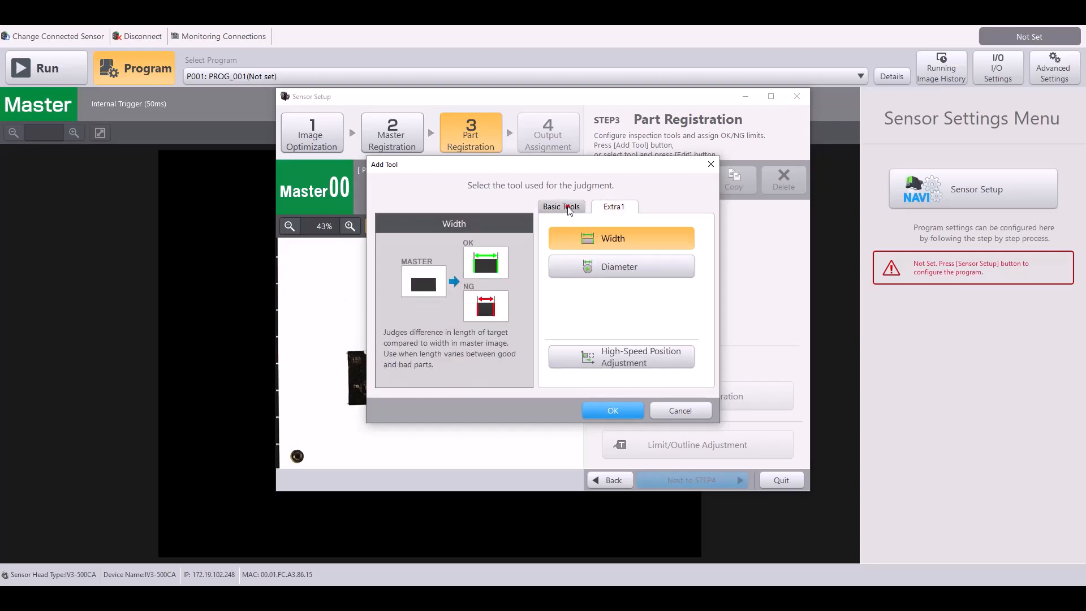
left_click(561, 206)
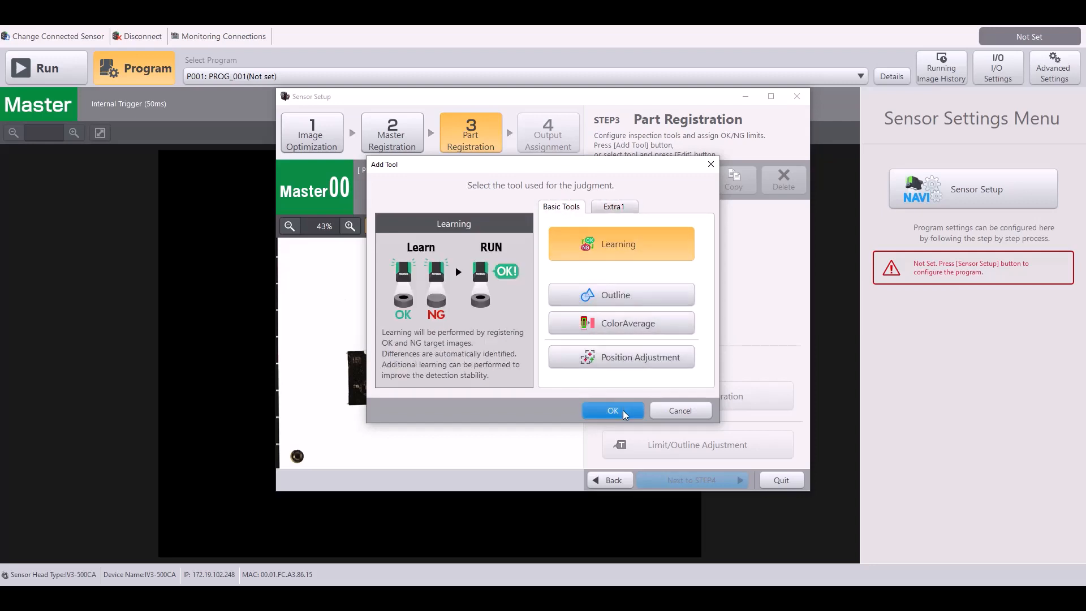
- Add a Learning tool with its inspection window fitted over the red piece
left_click(612, 410)
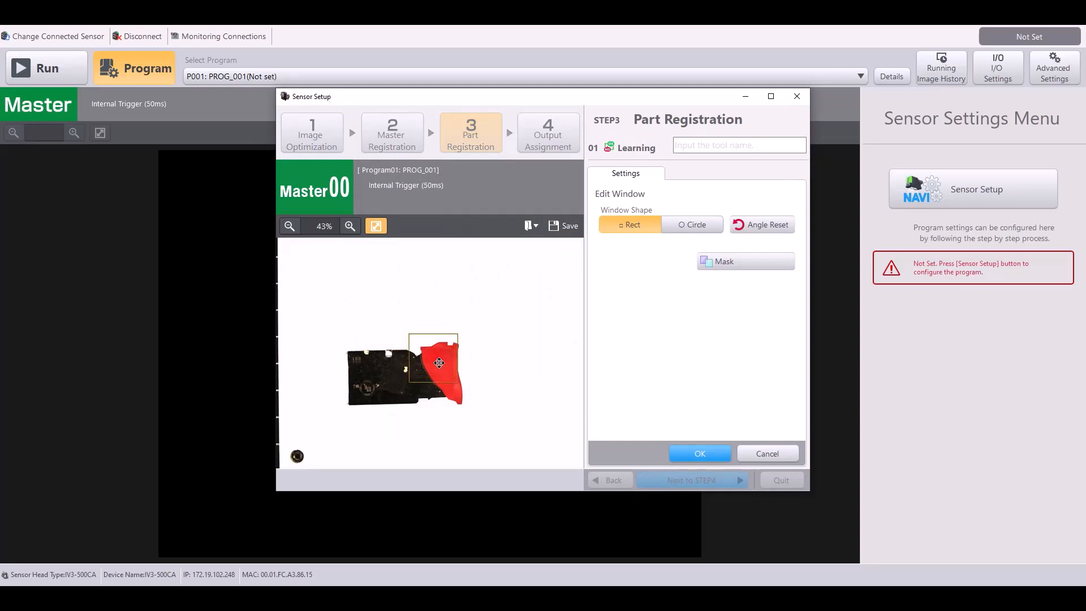
left_click_drag(439, 364, 430, 393)
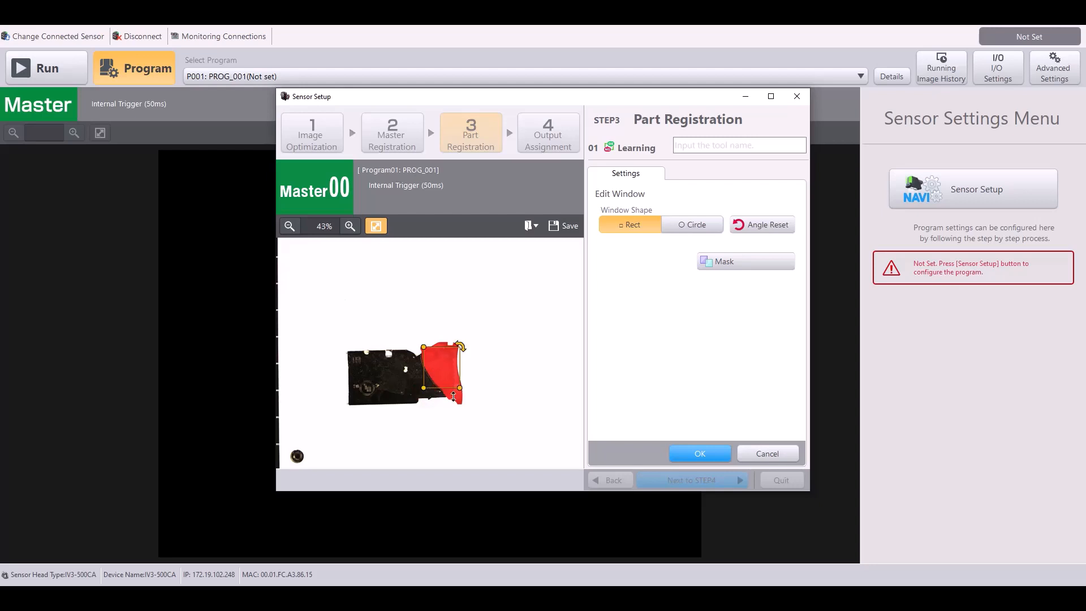
left_click(700, 454)
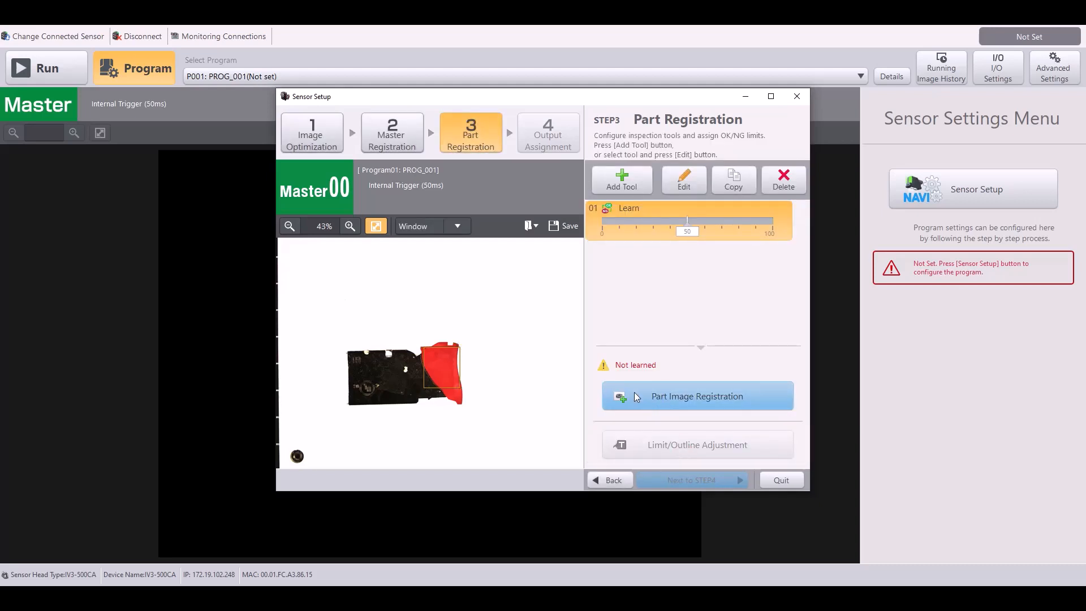
mouse_move(683, 410)
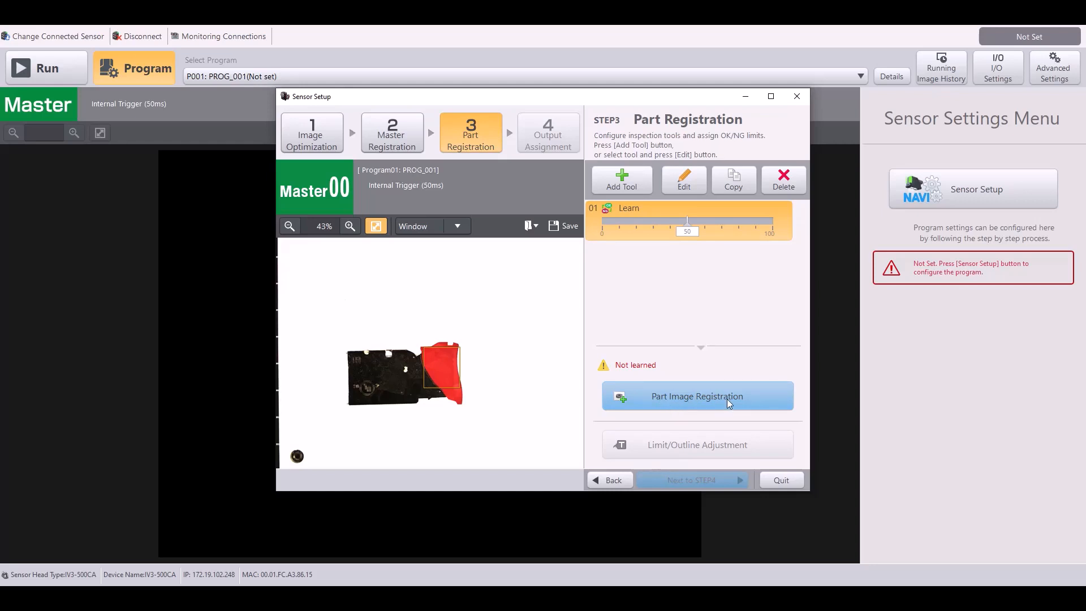
- Open Part Image Registration and capture the plain black part into slot 1
left_click(697, 396)
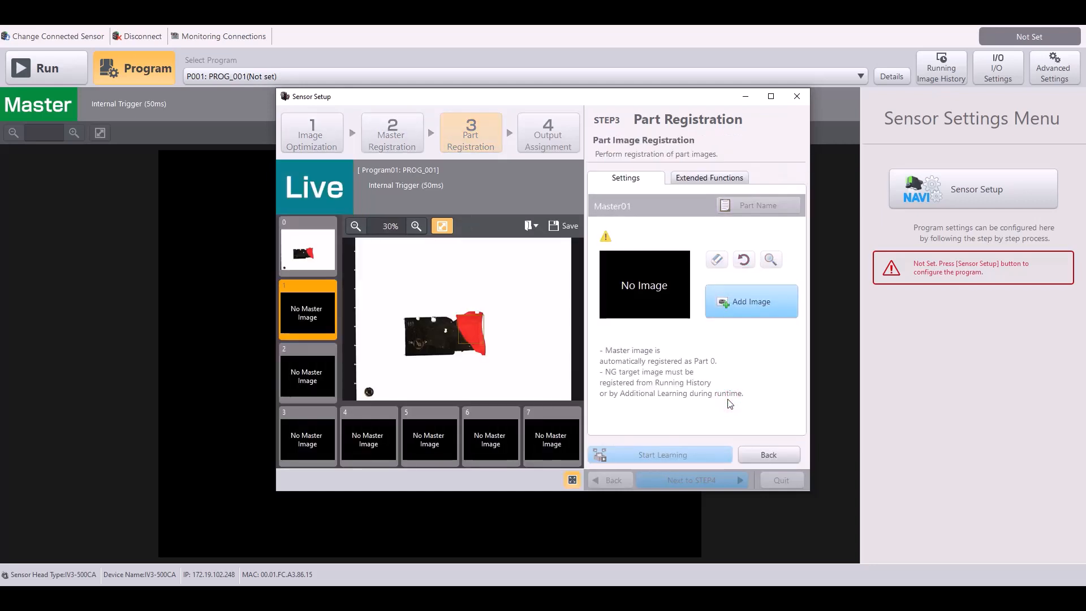
mouse_move(505, 389)
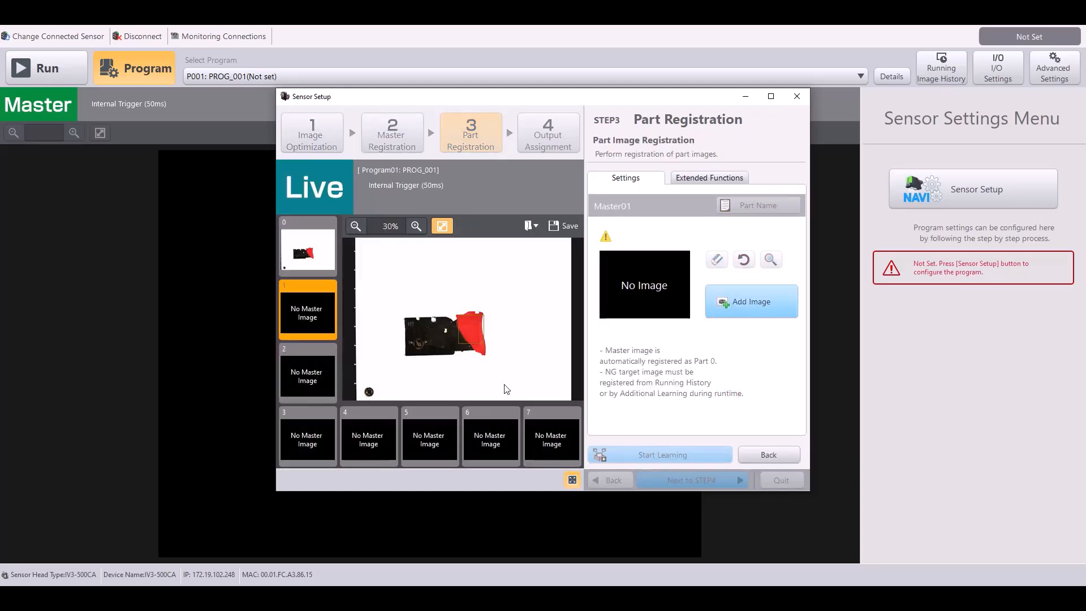
left_click(306, 246)
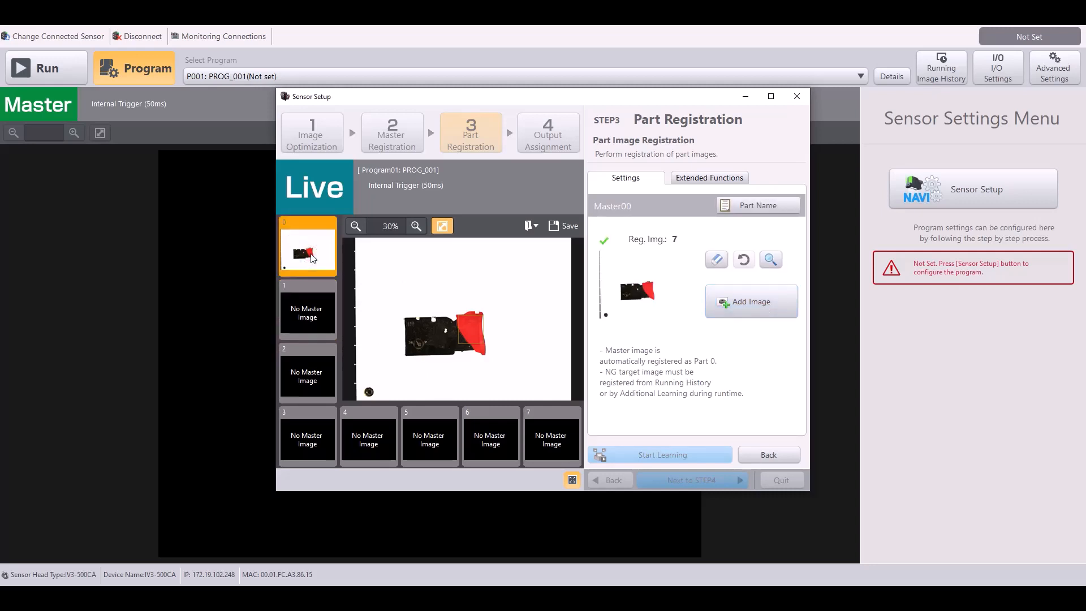
mouse_move(291, 262)
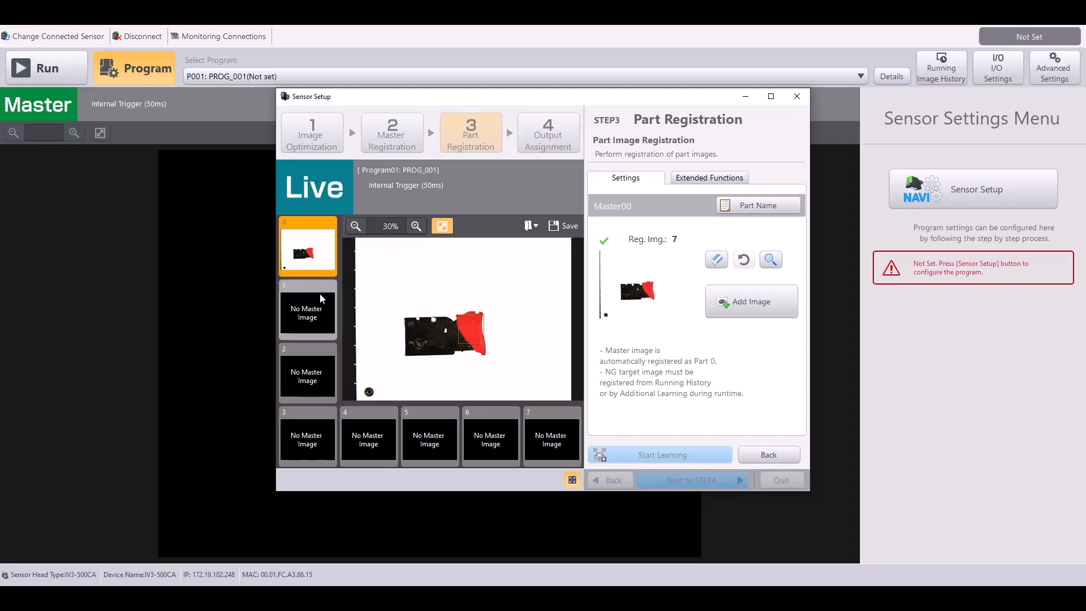
left_click(307, 310)
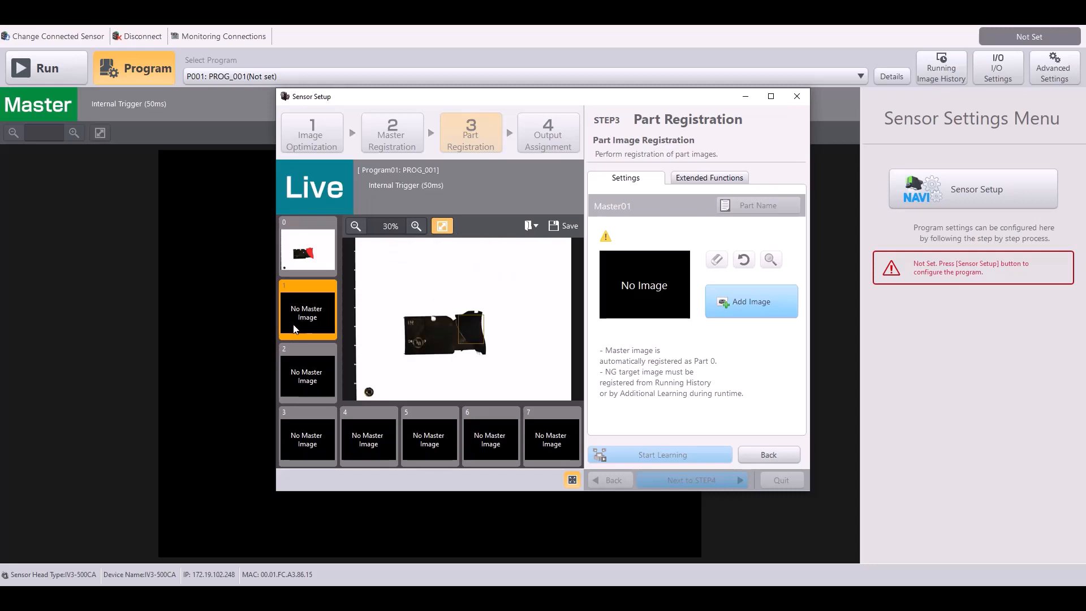
left_click(752, 302)
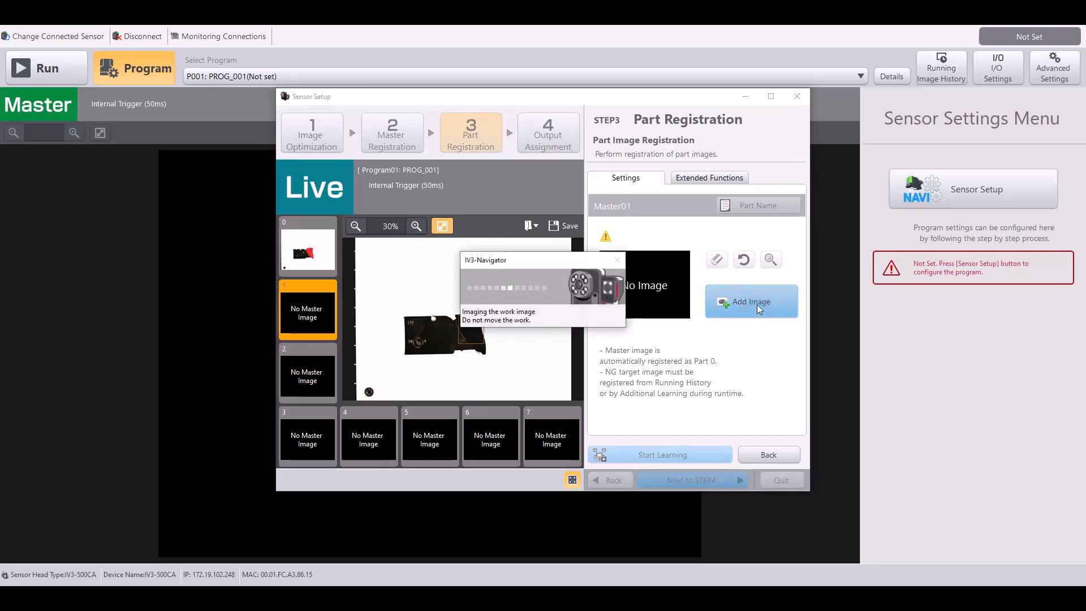
left_click(750, 301)
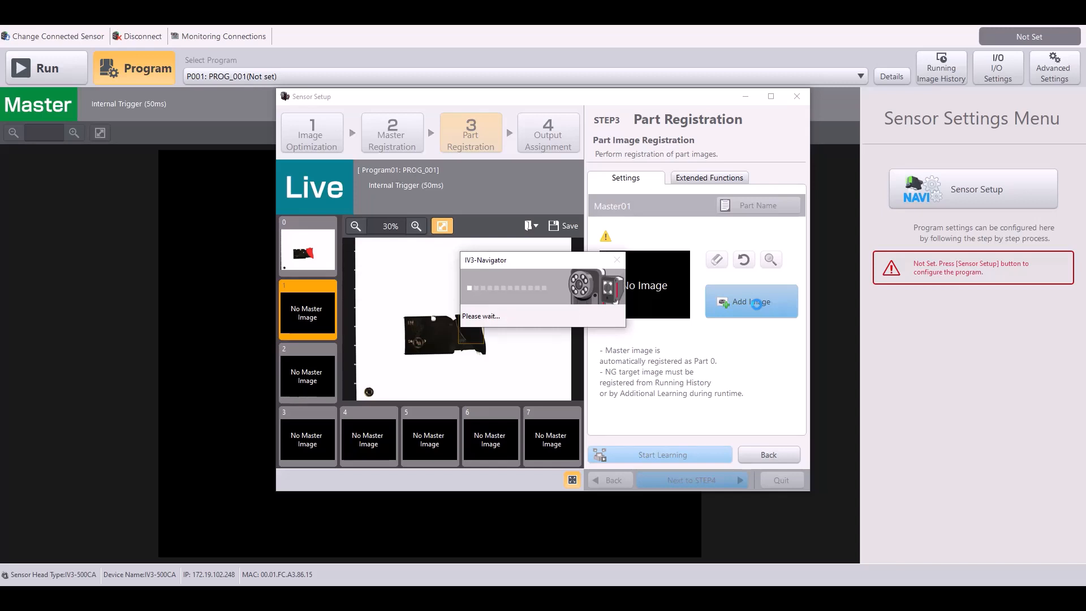
left_click(752, 301)
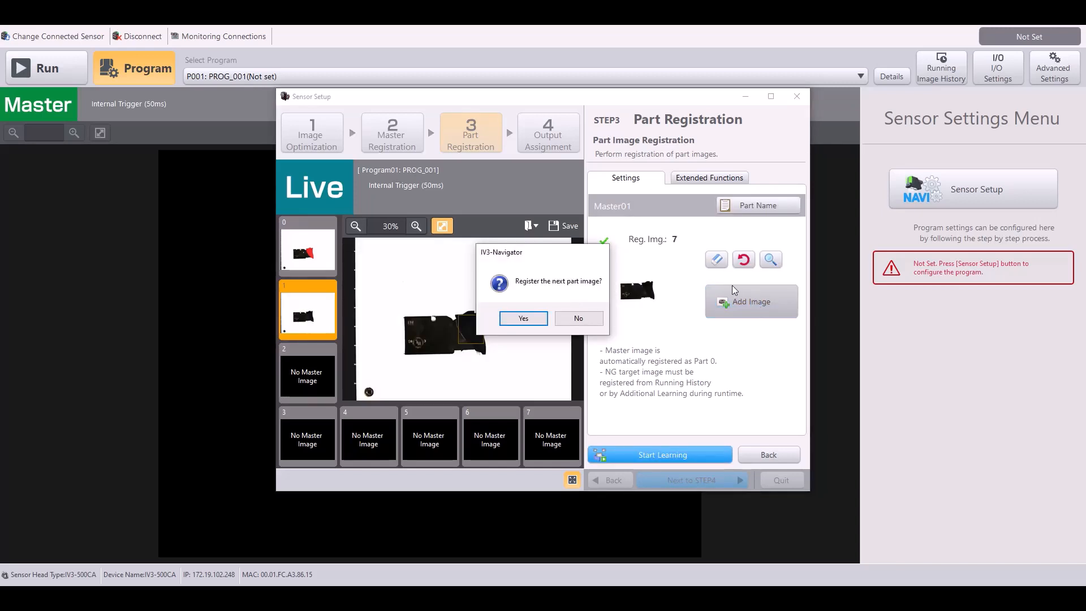
left_click(523, 318)
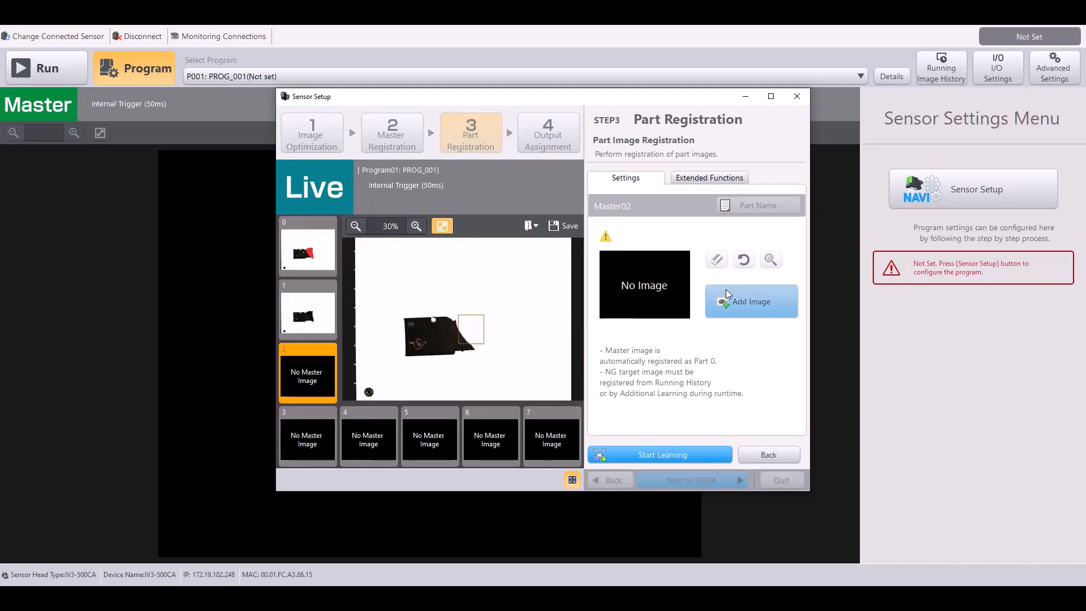
- Capture parts 2 and 3, including the part with the yellow piece
left_click(751, 302)
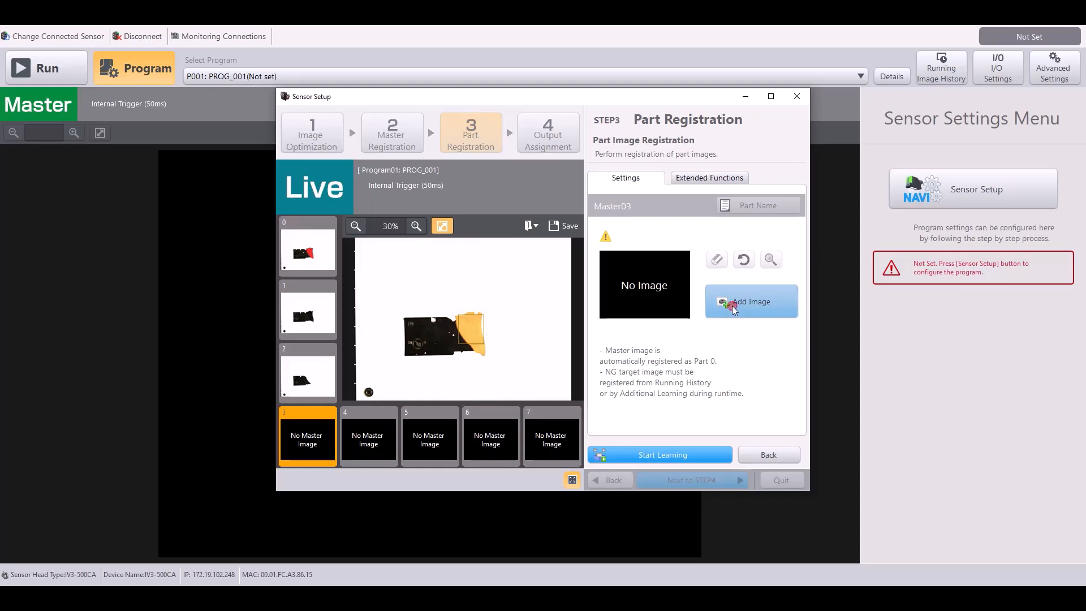
left_click(751, 301)
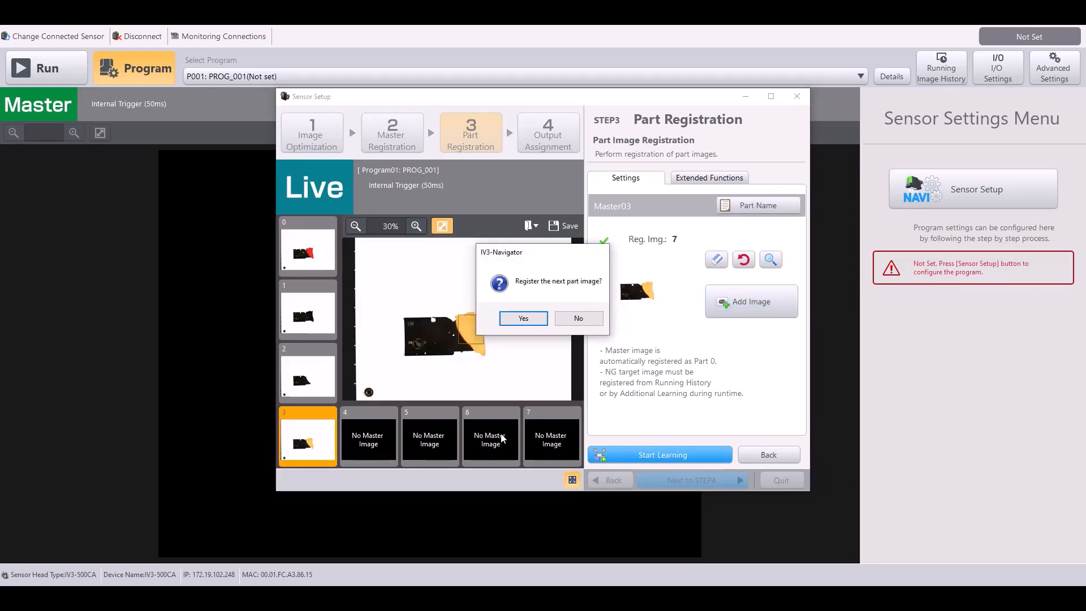
left_click(523, 318)
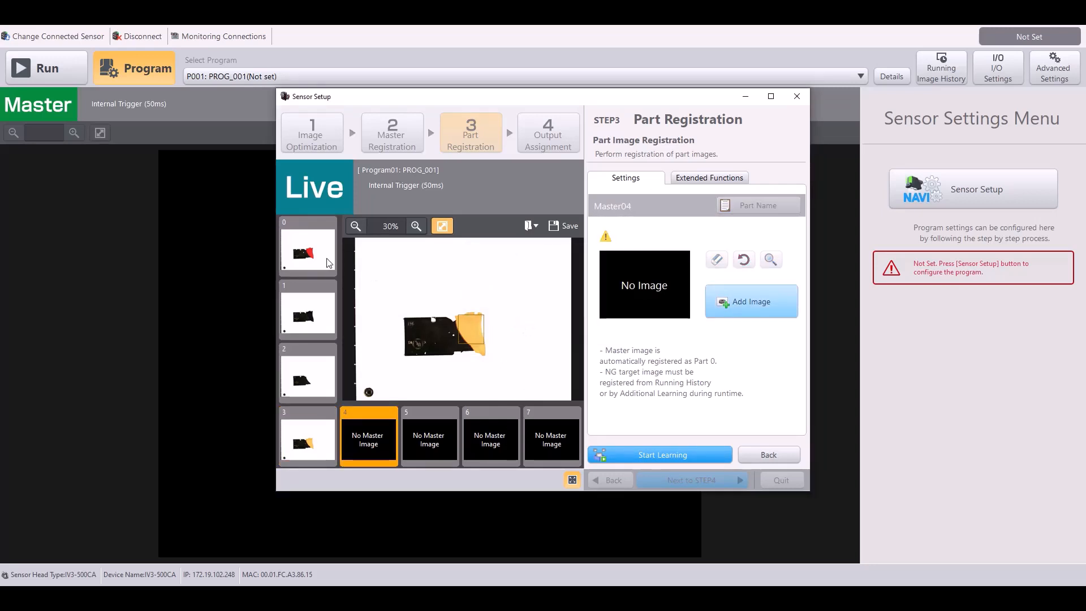
- Name the master part Red and the second part Black
left_click(306, 247)
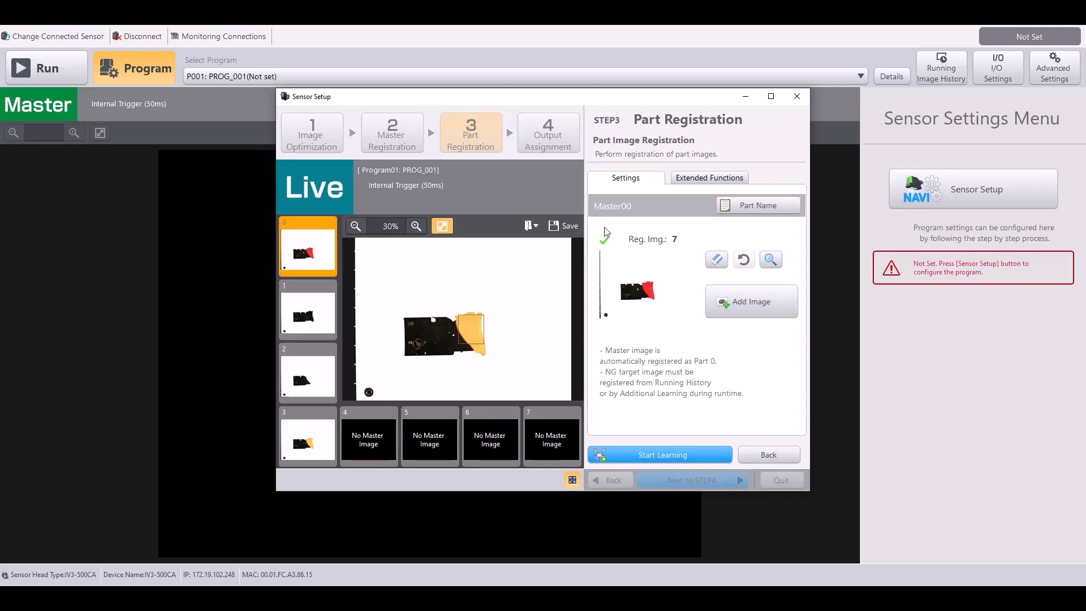
mouse_move(733, 225)
type("Red")
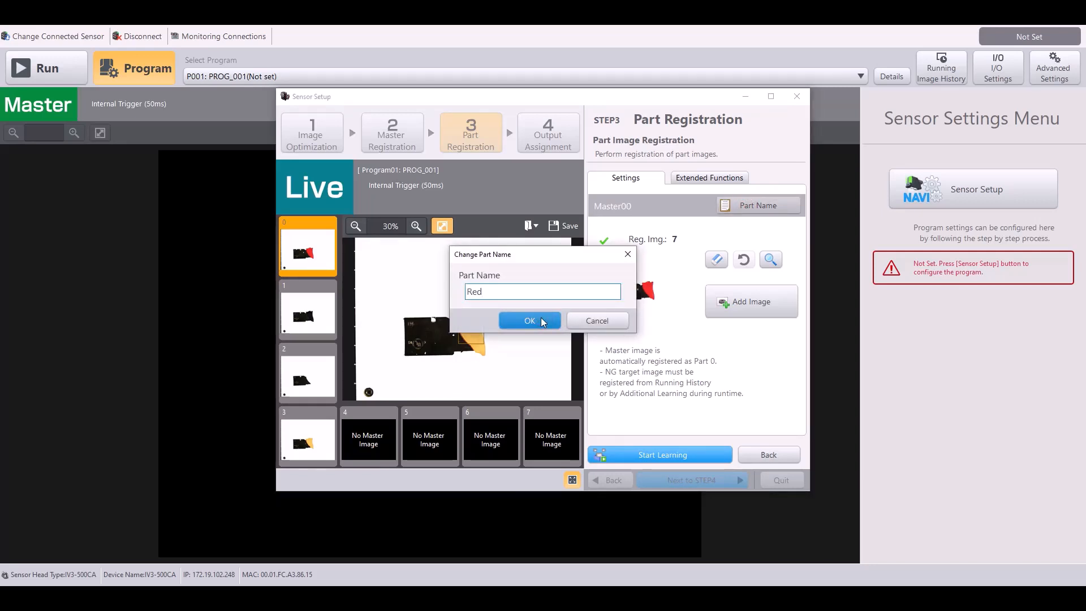
left_click(530, 321)
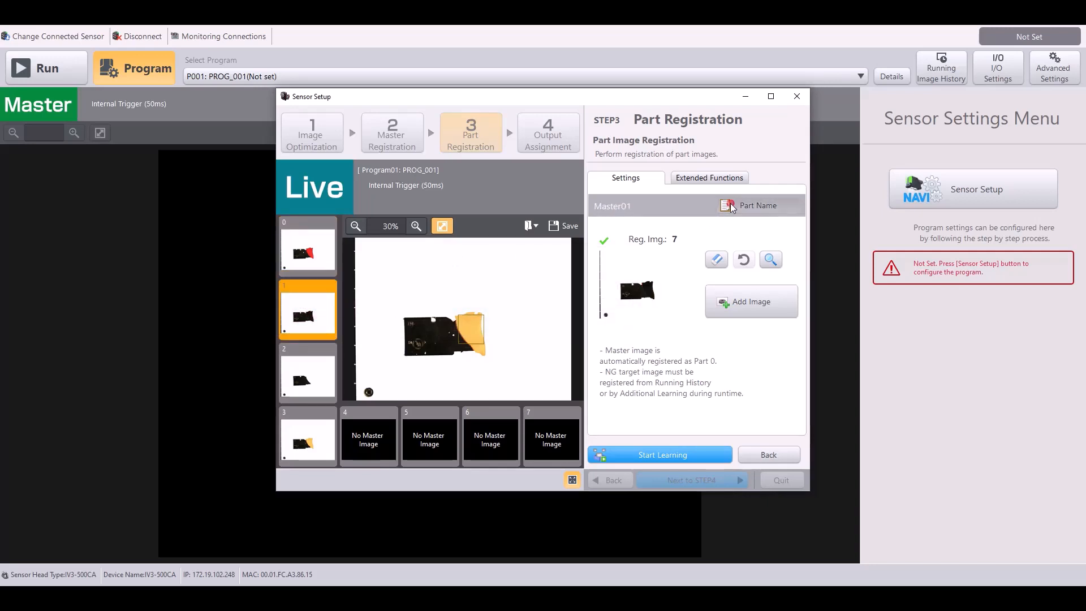
left_click(757, 205)
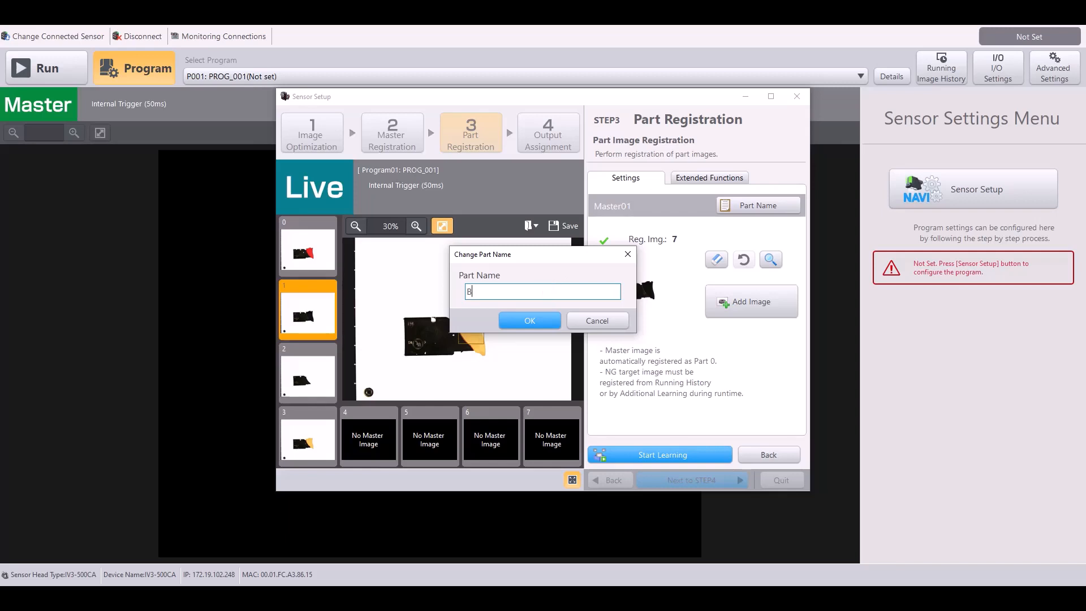
type("lack")
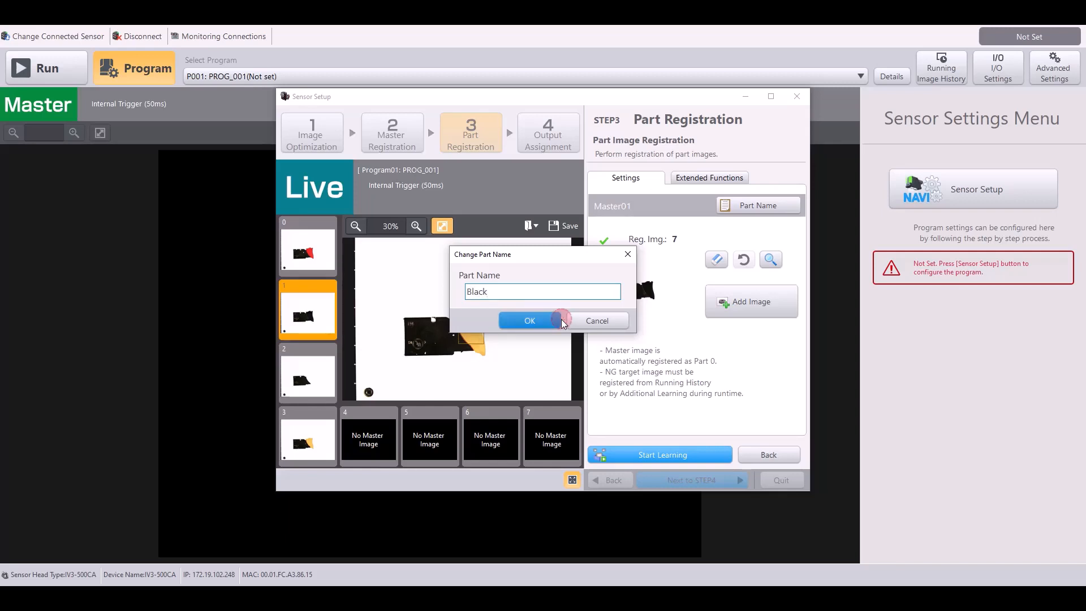
left_click(529, 320)
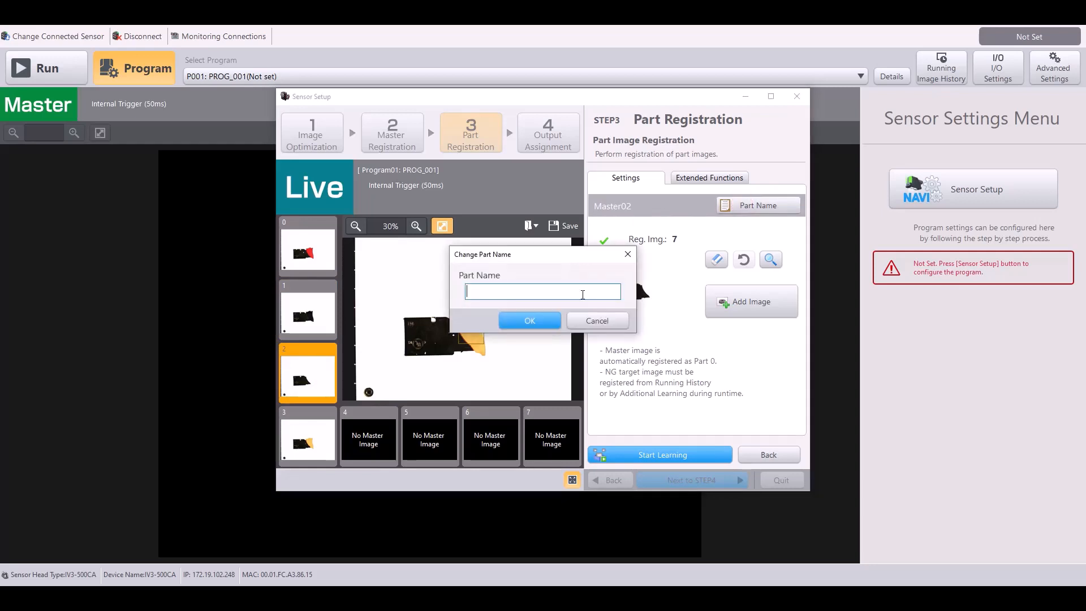
- Name the third part White and the fourth part Yellow
type("White")
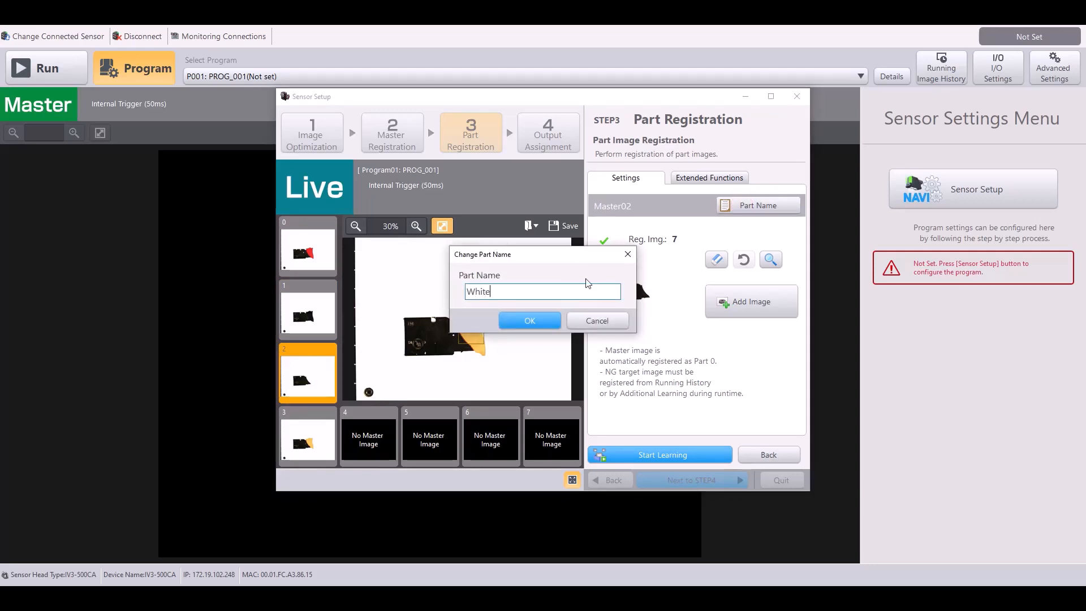
left_click(529, 320)
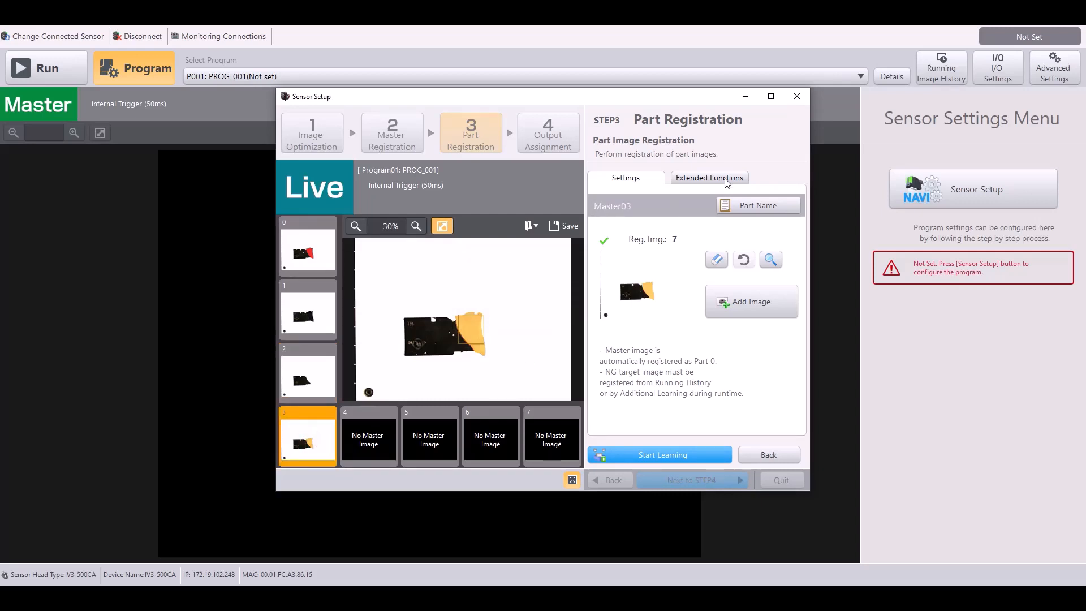
left_click(757, 204)
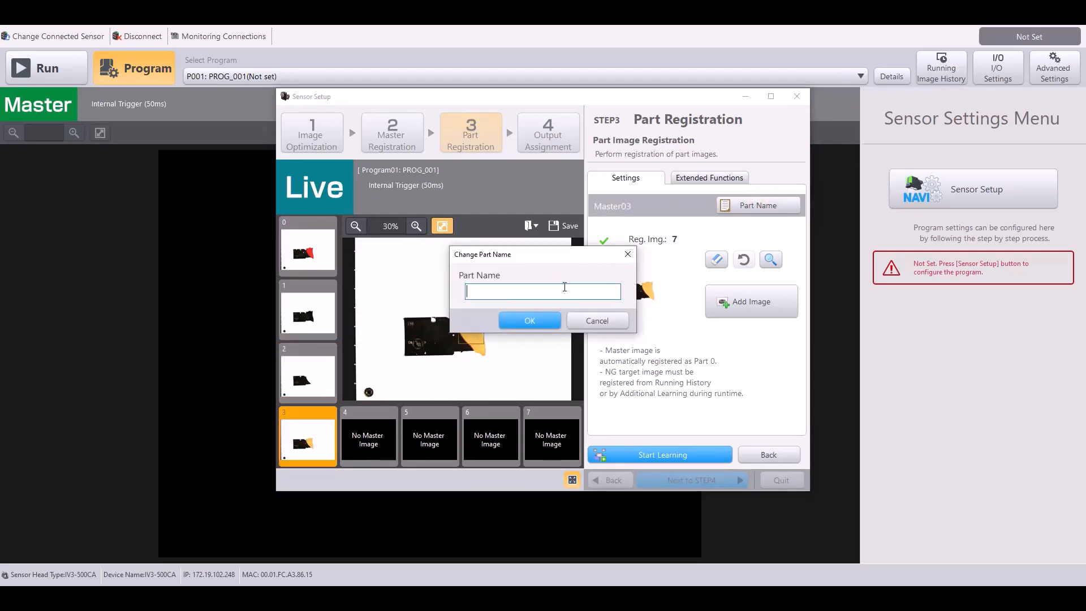
type("Yellow")
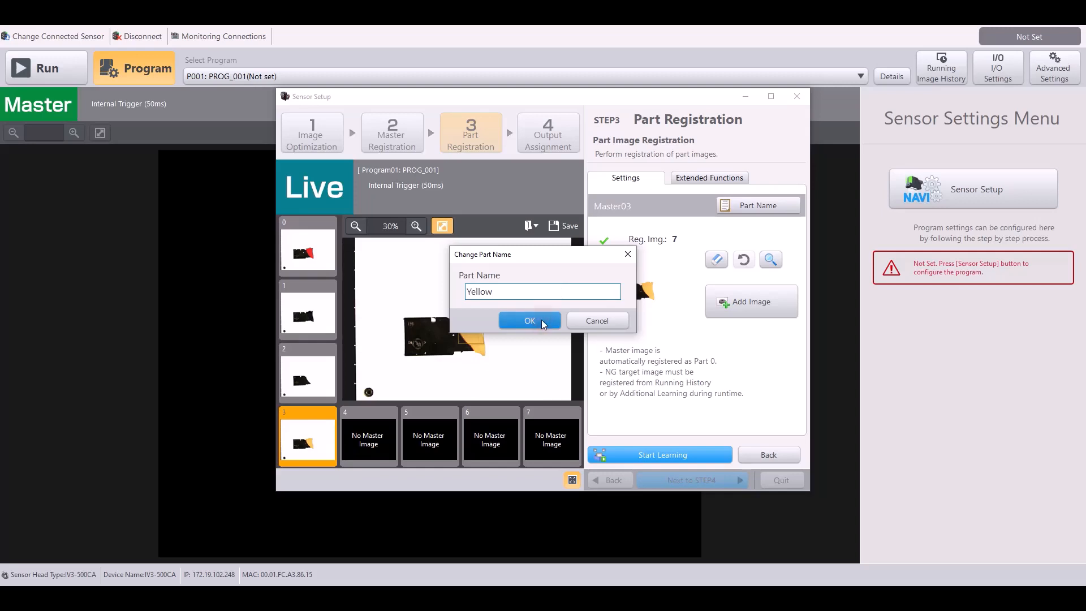
left_click(530, 321)
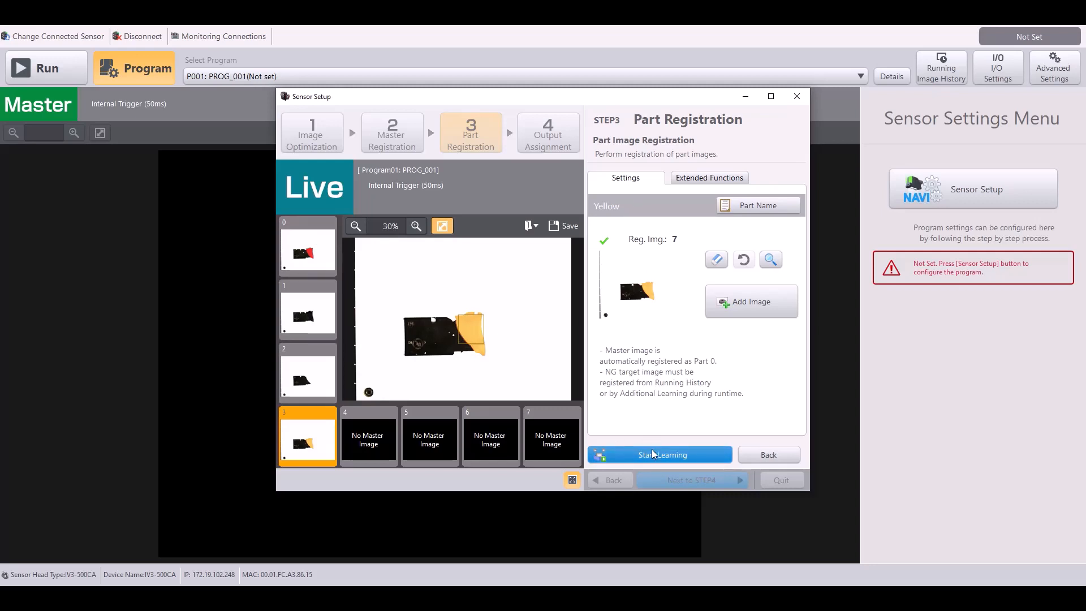
mouse_move(552, 438)
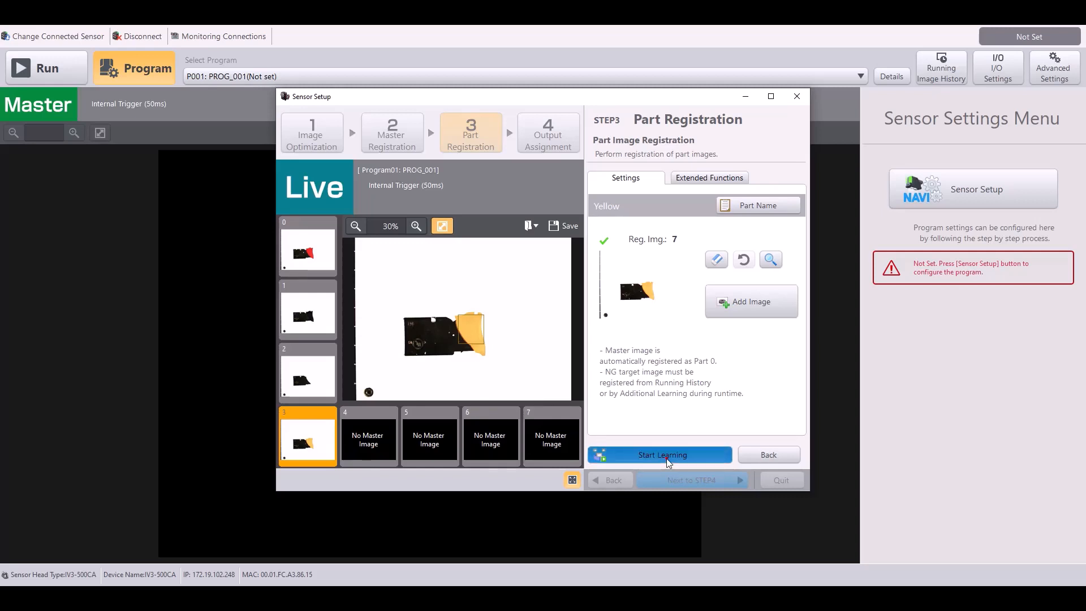
- Run learning on the Red, Black, White and Yellow parts and confirm completion
left_click(660, 454)
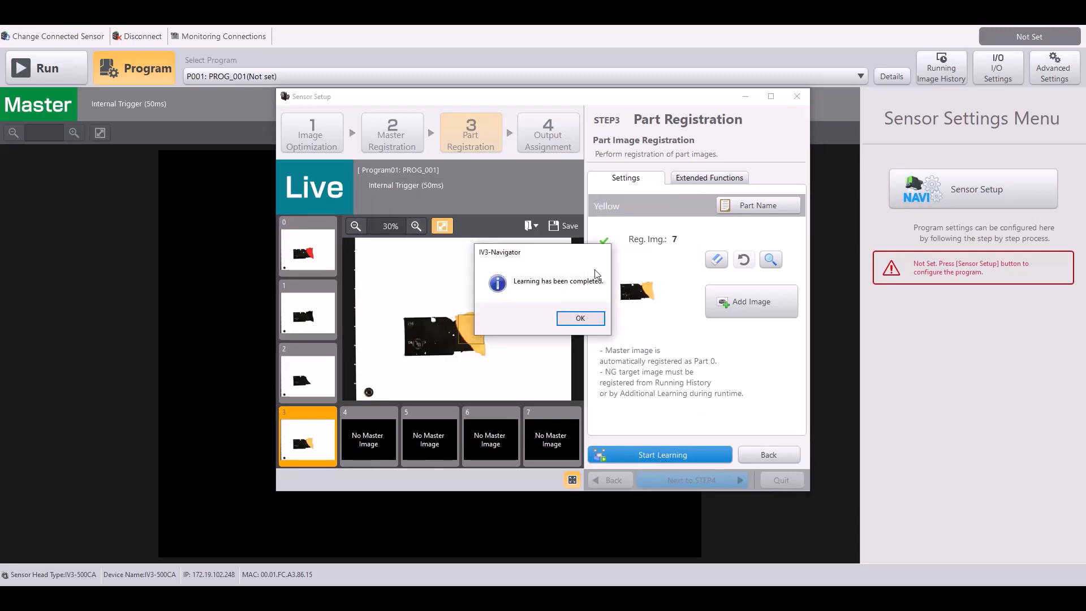
left_click(579, 318)
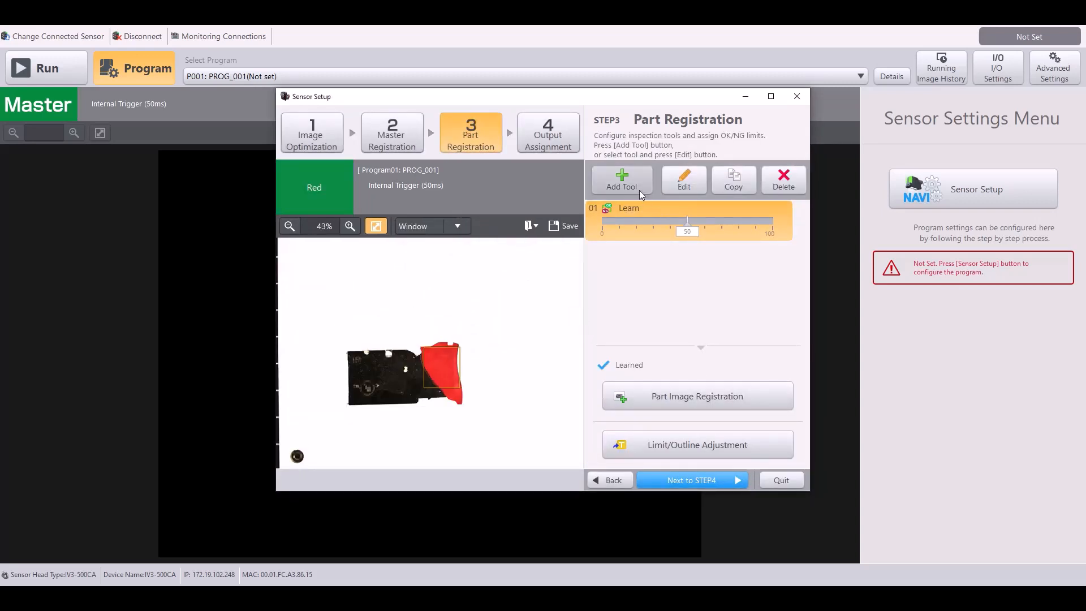
left_click(620, 179)
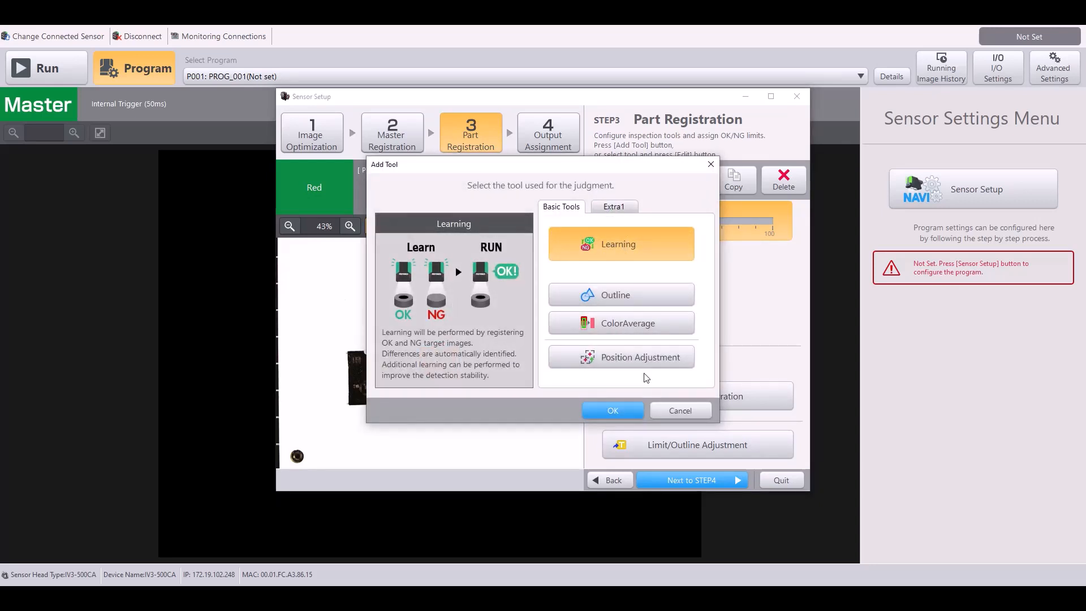
left_click(612, 411)
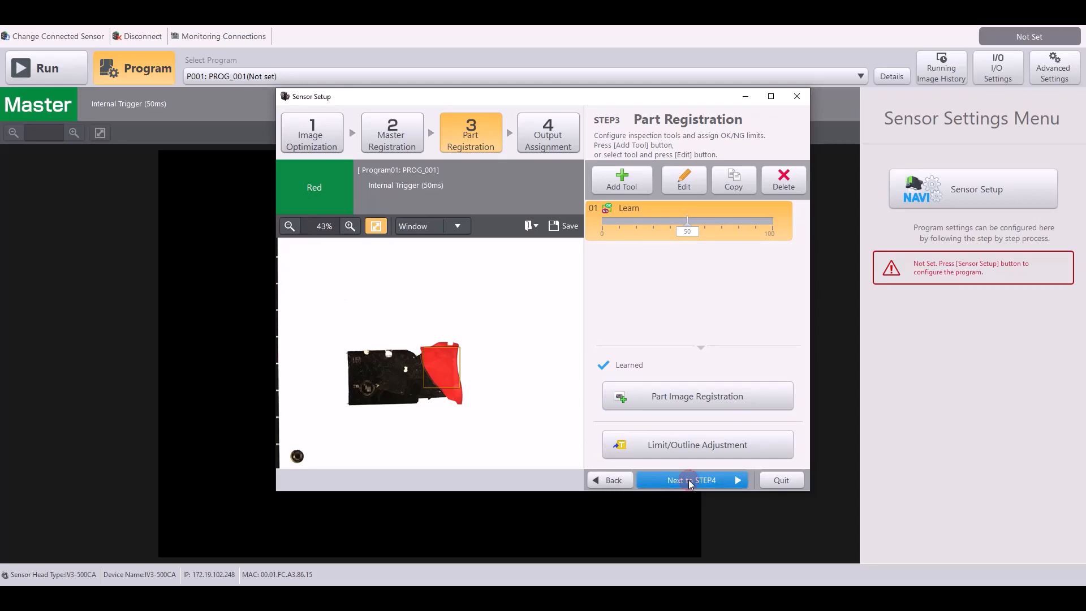
- Advance to STEP4 and map Black to OUT2 and White to OUT3
left_click(692, 480)
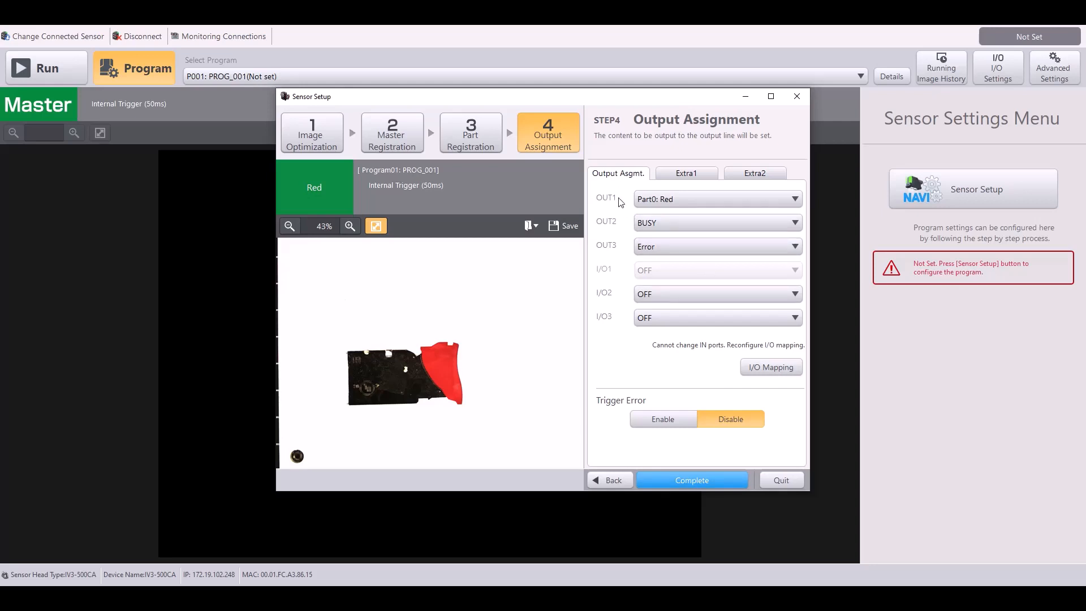
left_click(717, 223)
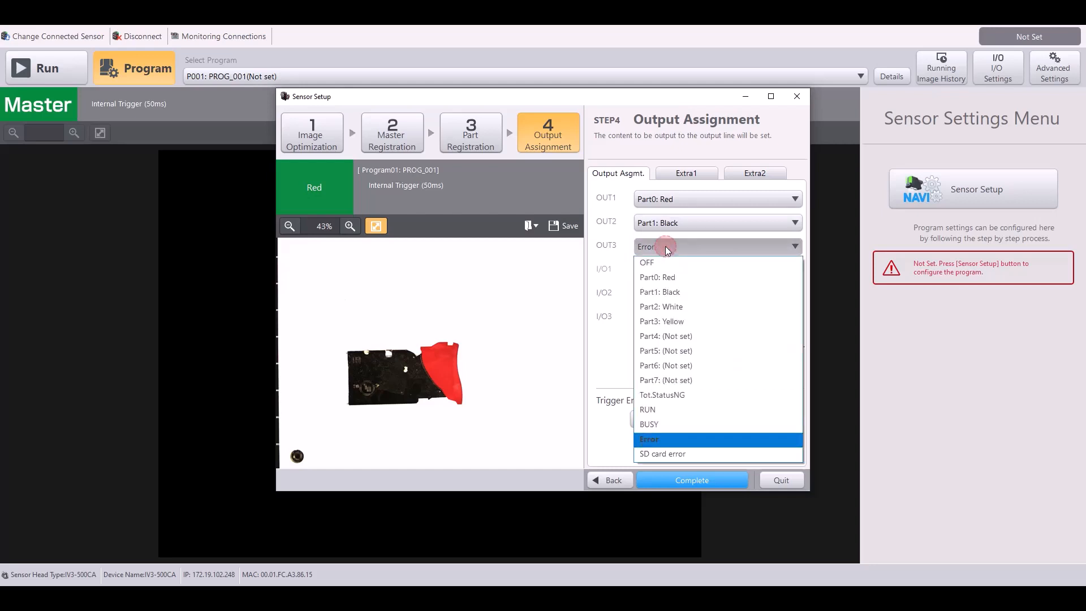
left_click(661, 306)
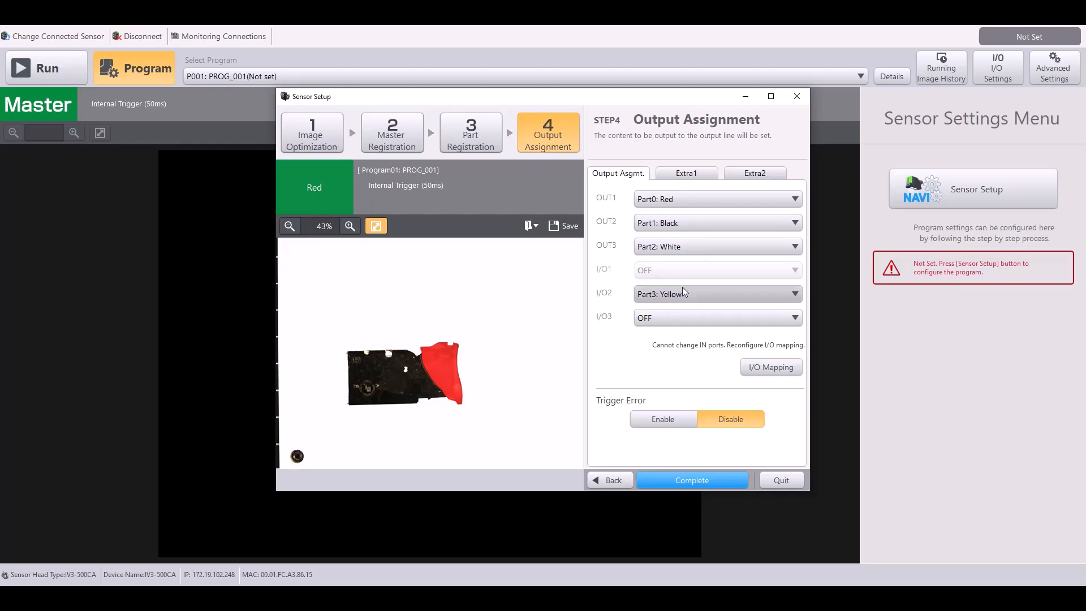
mouse_move(652, 303)
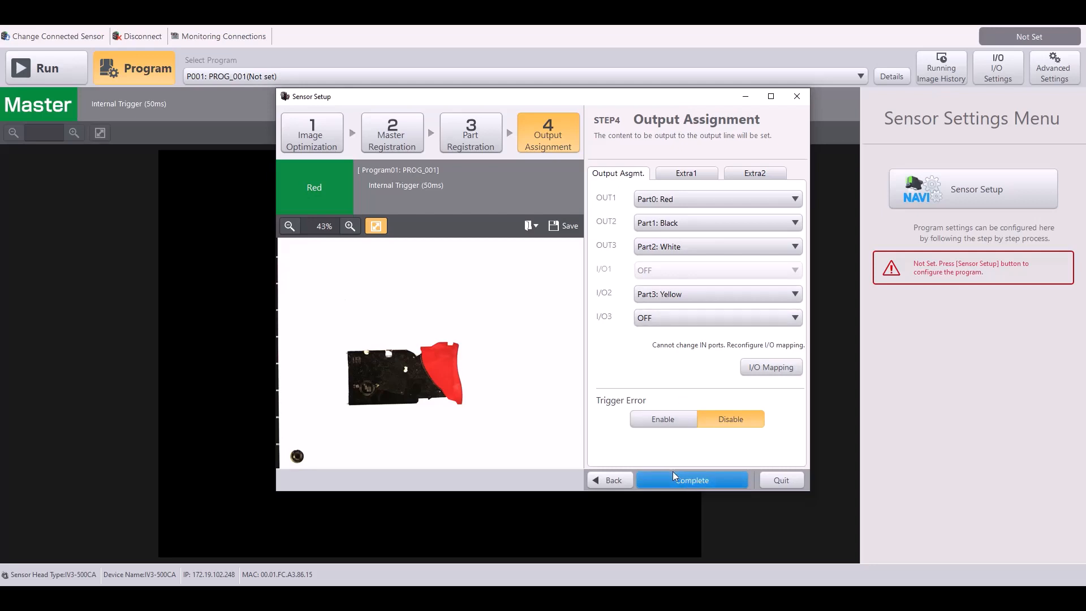
- Complete and save the sensor setup, then run the program so it judges the yellow part as Yellow
left_click(691, 481)
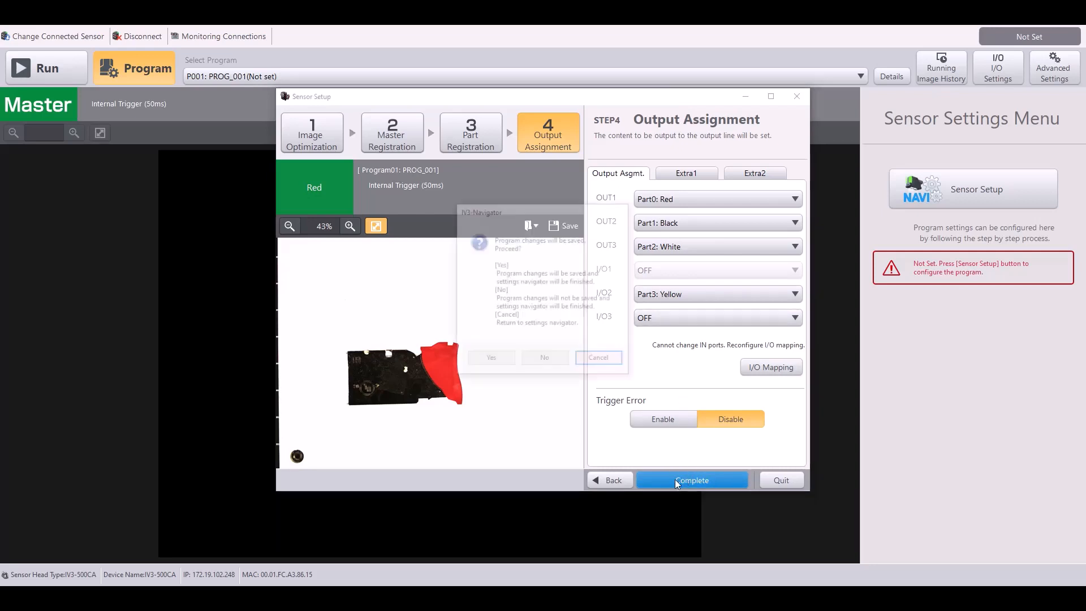
left_click(491, 358)
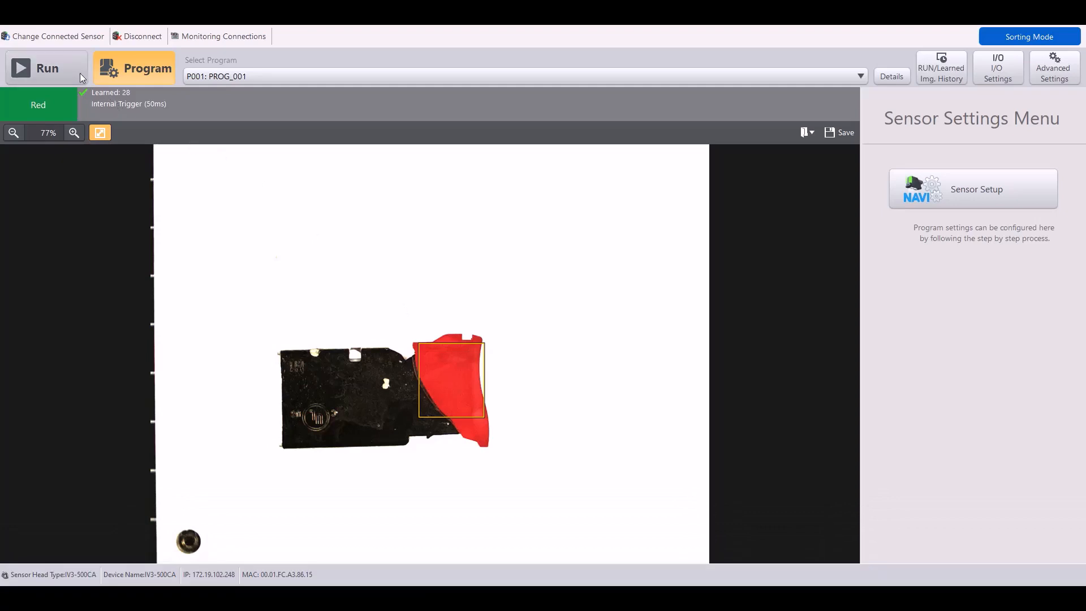
left_click(46, 68)
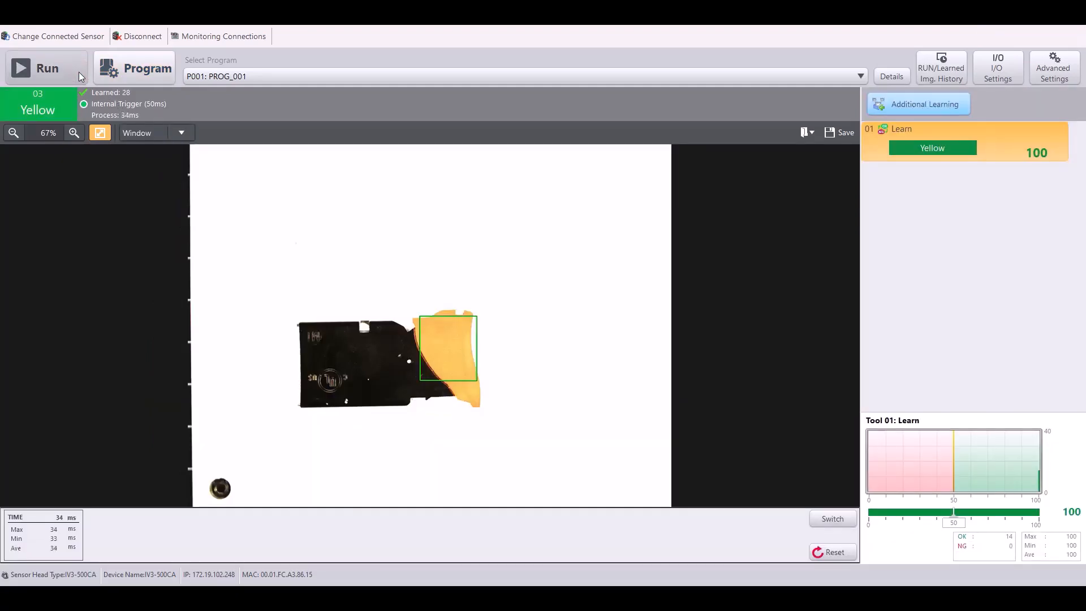